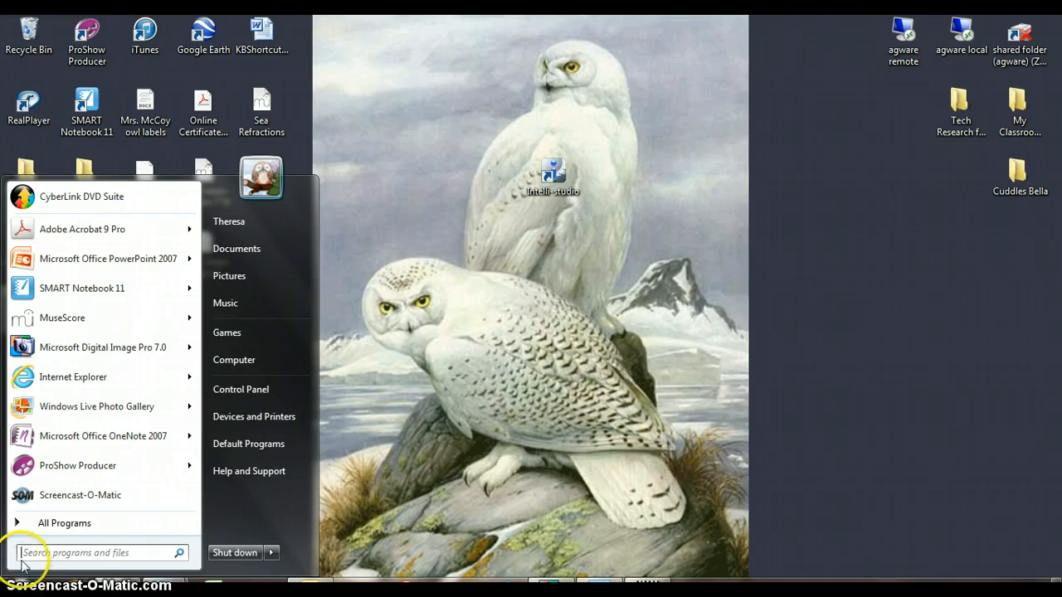
{"action": "mouse_move", "coordinate": [77, 465]}
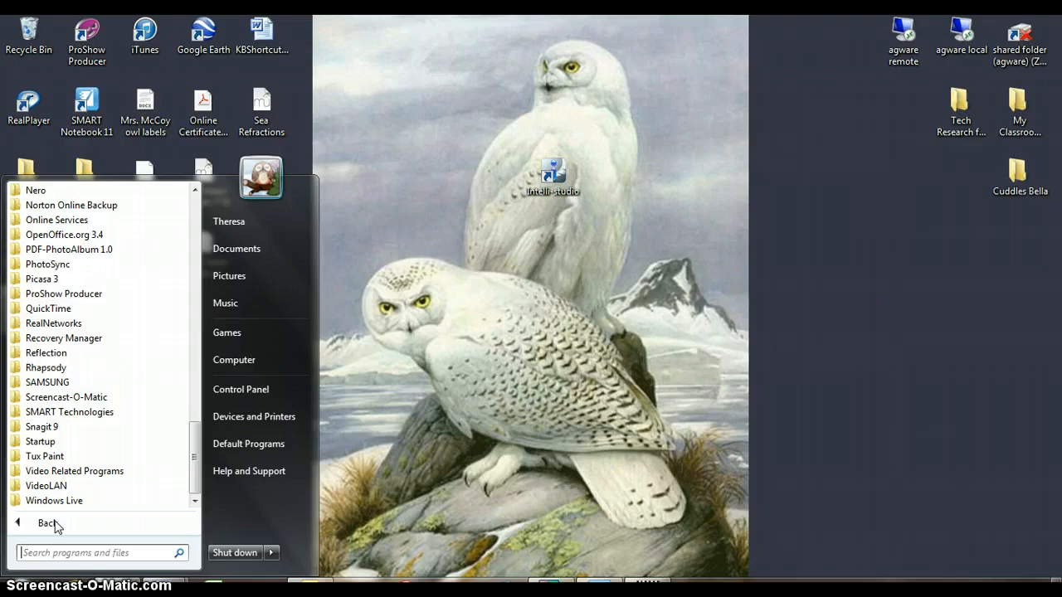
{"action": "mouse_move", "coordinate": [66, 397]}
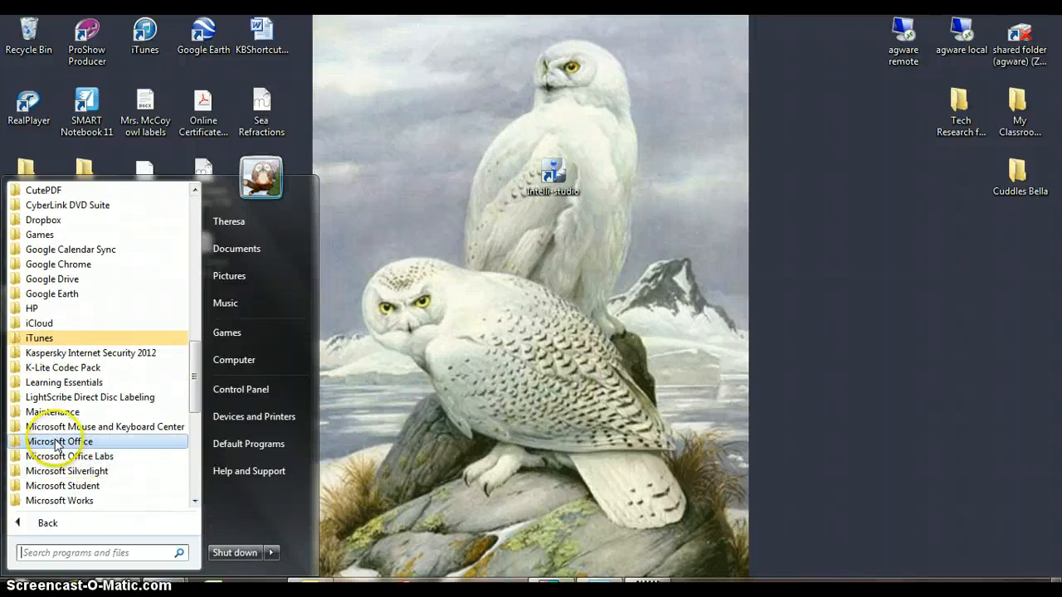
Step: Expand the Microsoft Office folder in the Start menu to find Publisher 2007
{"action": "left_click", "coordinate": [58, 441]}
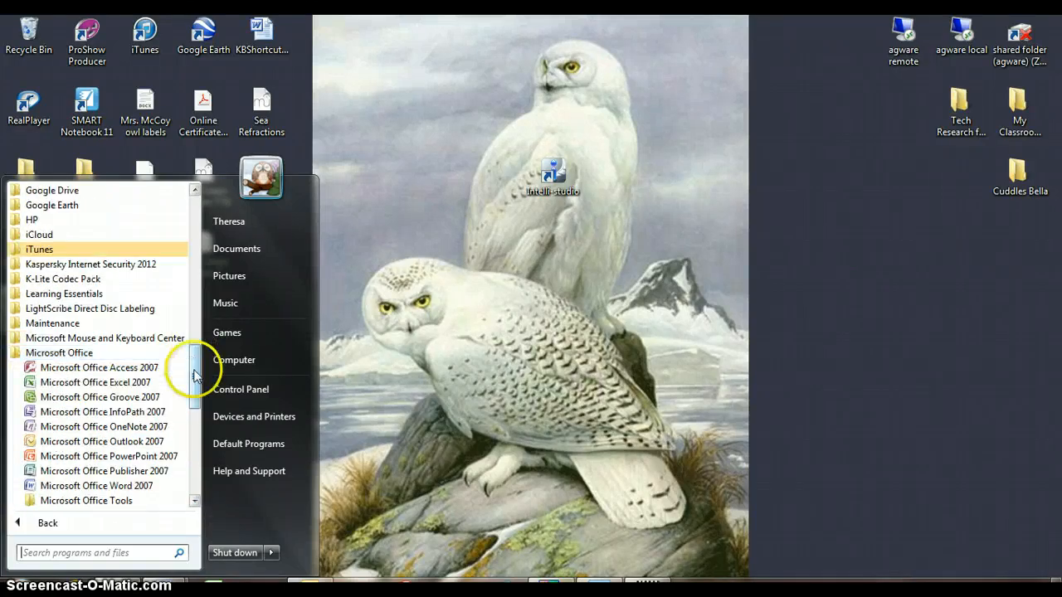
{"action": "scroll", "scroll_direction": "down", "scroll_amount": 3}
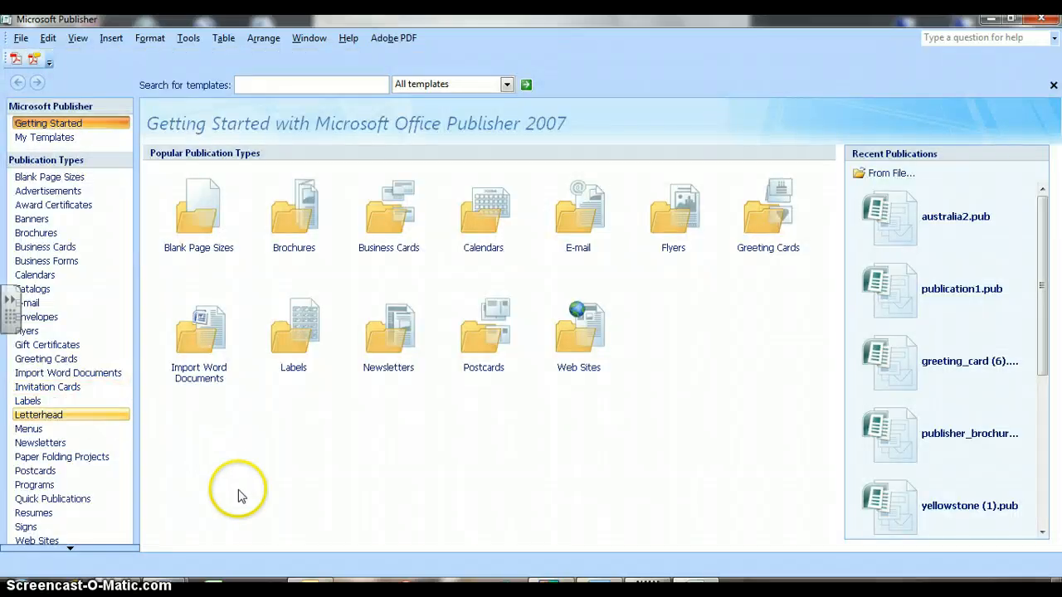
{"action": "mouse_move", "coordinate": [264, 508]}
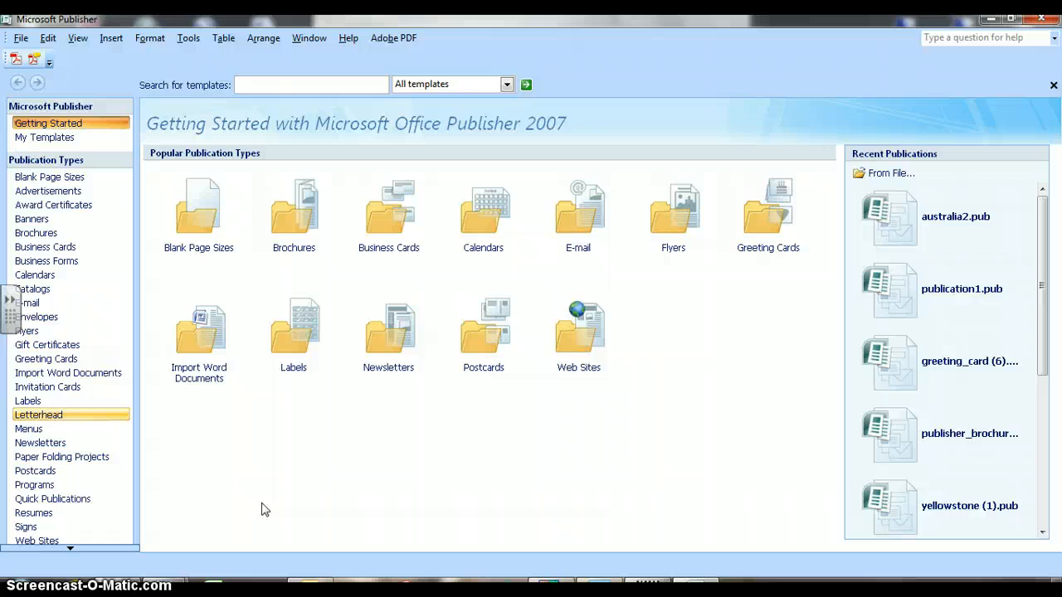
{"action": "mouse_move", "coordinate": [578, 485]}
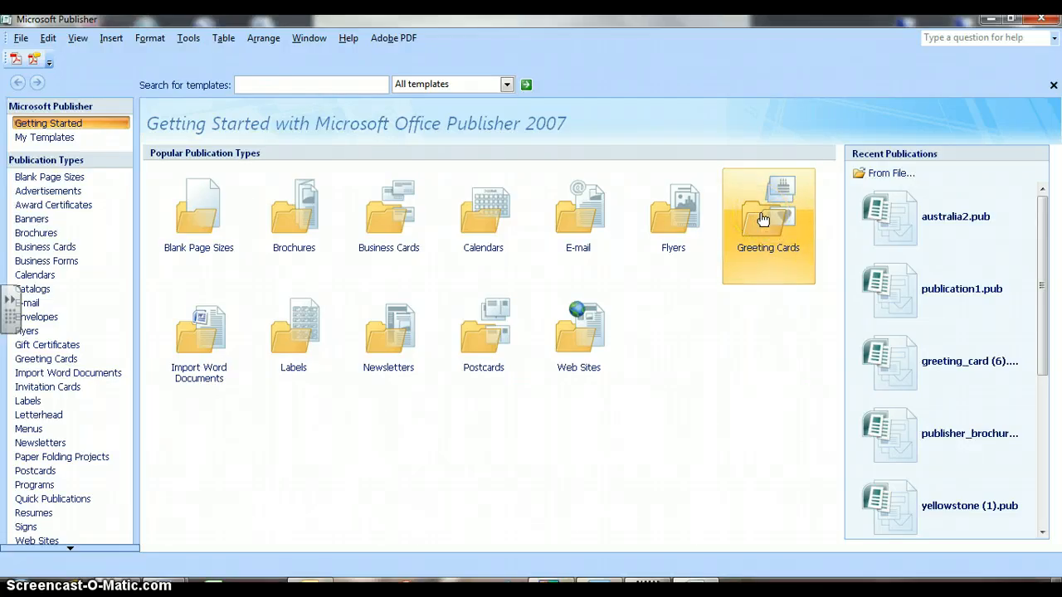
Step: Open the Greeting Cards gallery and scroll down to the Birthday designs
{"action": "left_click", "coordinate": [767, 216]}
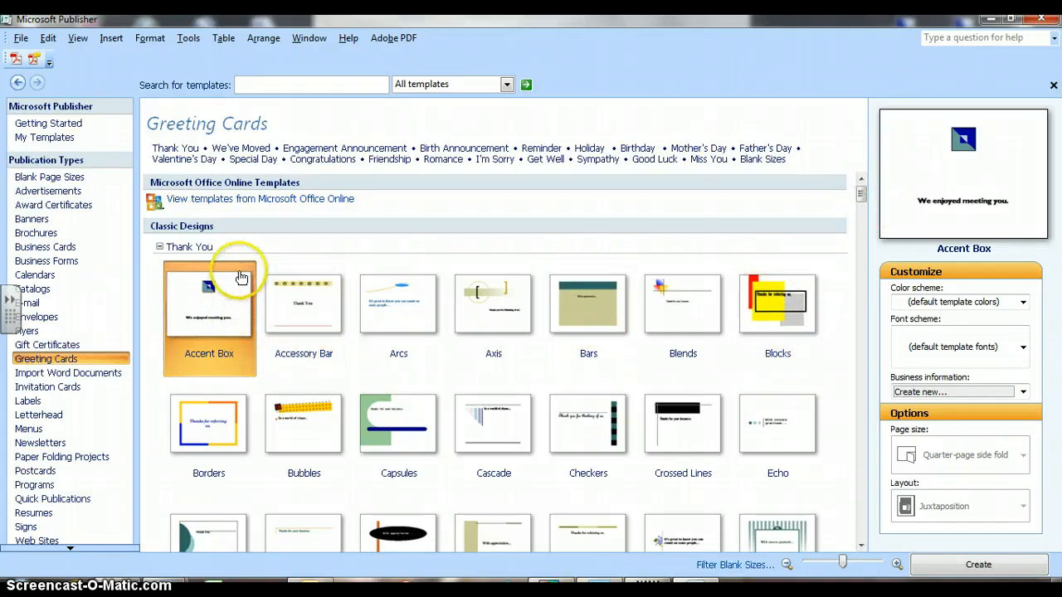
{"action": "mouse_move", "coordinate": [219, 255]}
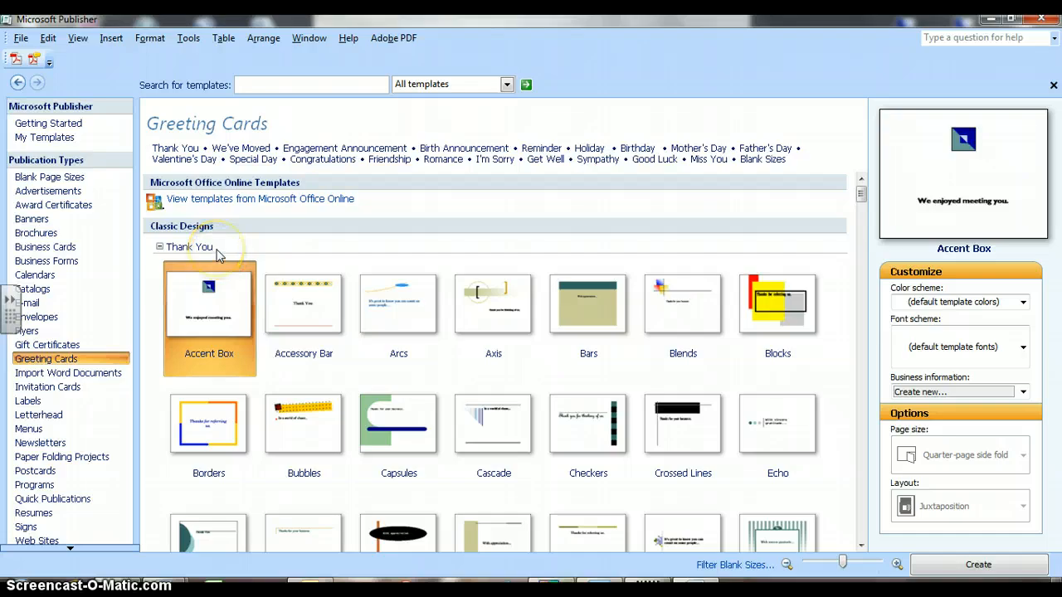
{"action": "mouse_move", "coordinate": [246, 251]}
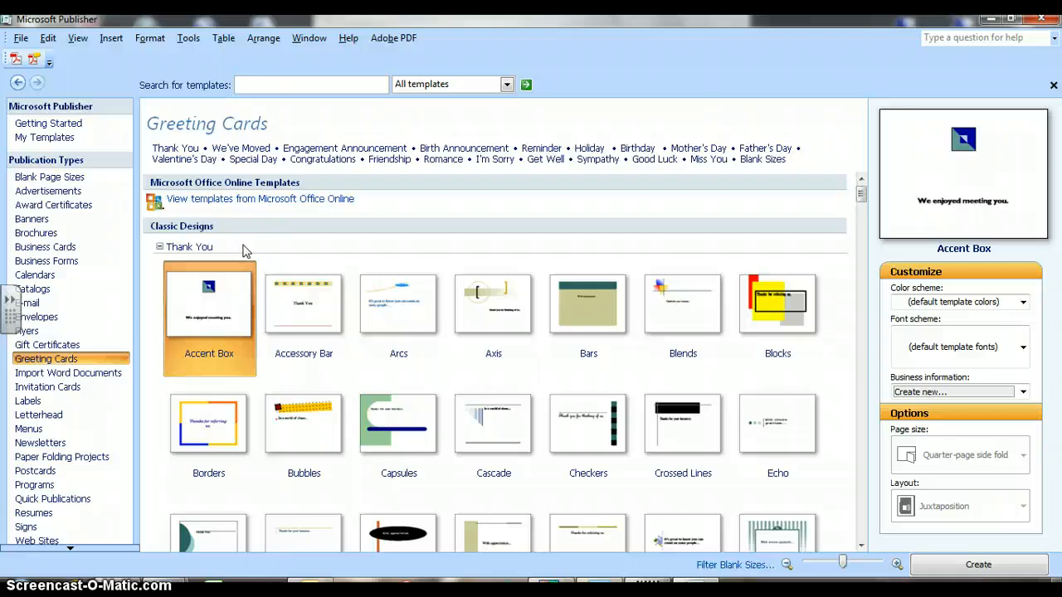
{"action": "left_click", "coordinate": [682, 302]}
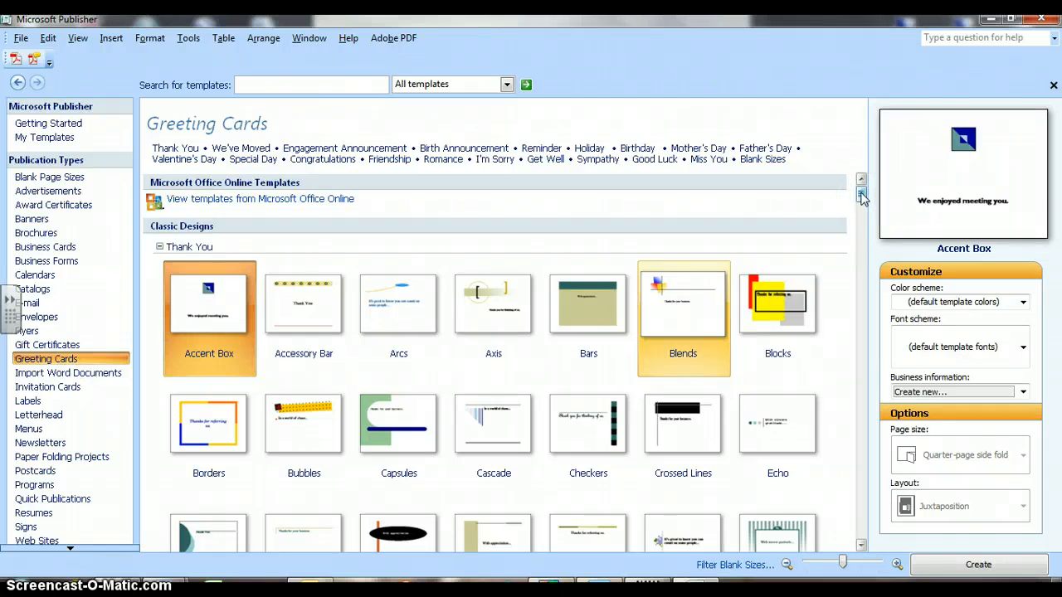
{"action": "scroll", "scroll_direction": "down", "scroll_amount": 3}
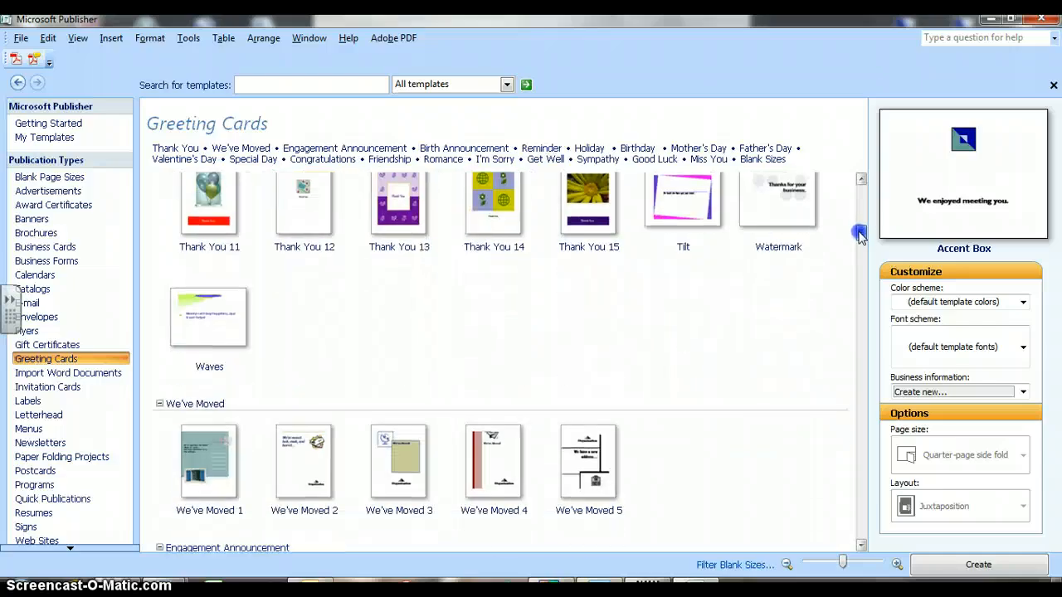
{"action": "scroll", "scroll_direction": "down", "scroll_amount": 3}
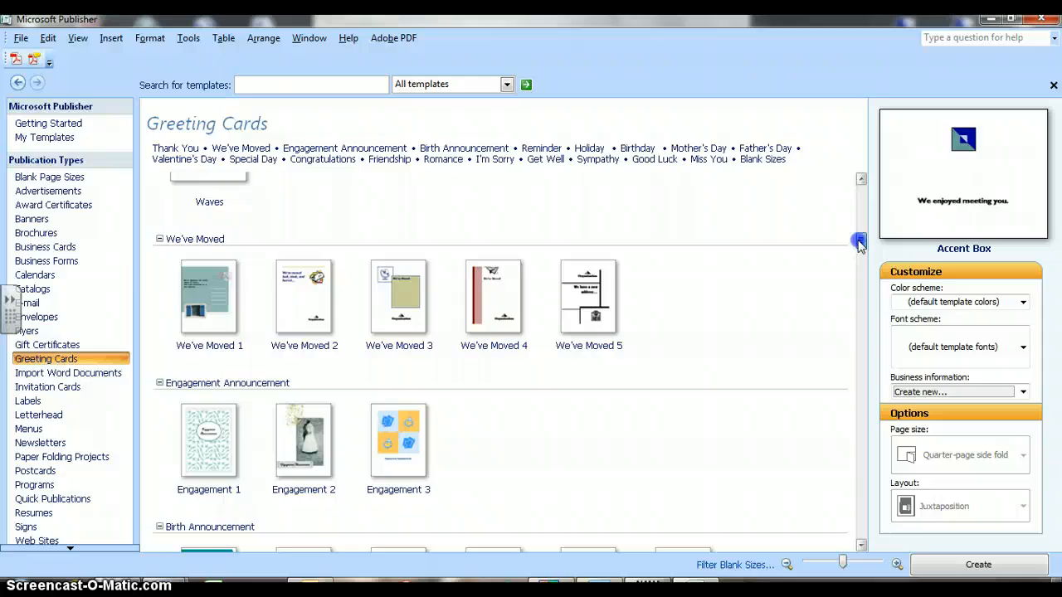
{"action": "scroll", "scroll_direction": "down", "scroll_amount": 3}
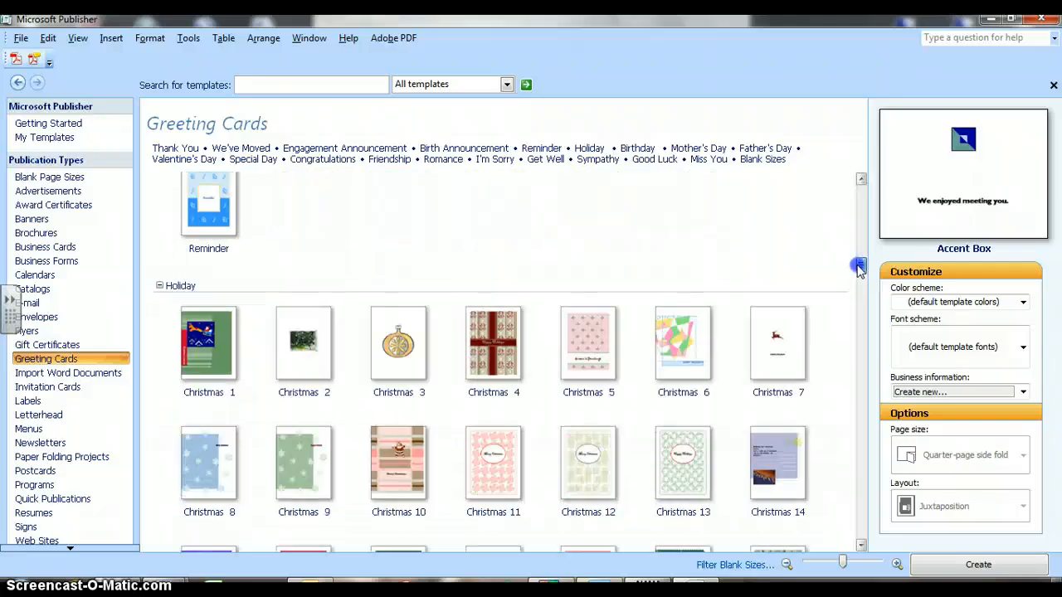
{"action": "scroll", "scroll_direction": "down", "scroll_amount": 3}
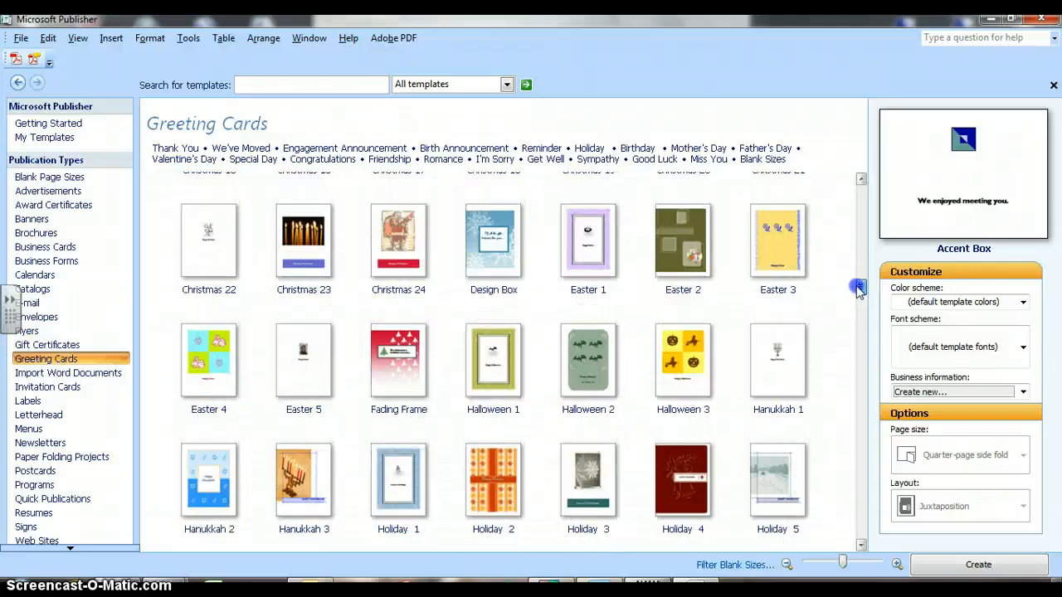
{"action": "scroll", "scroll_direction": "down", "scroll_amount": 3}
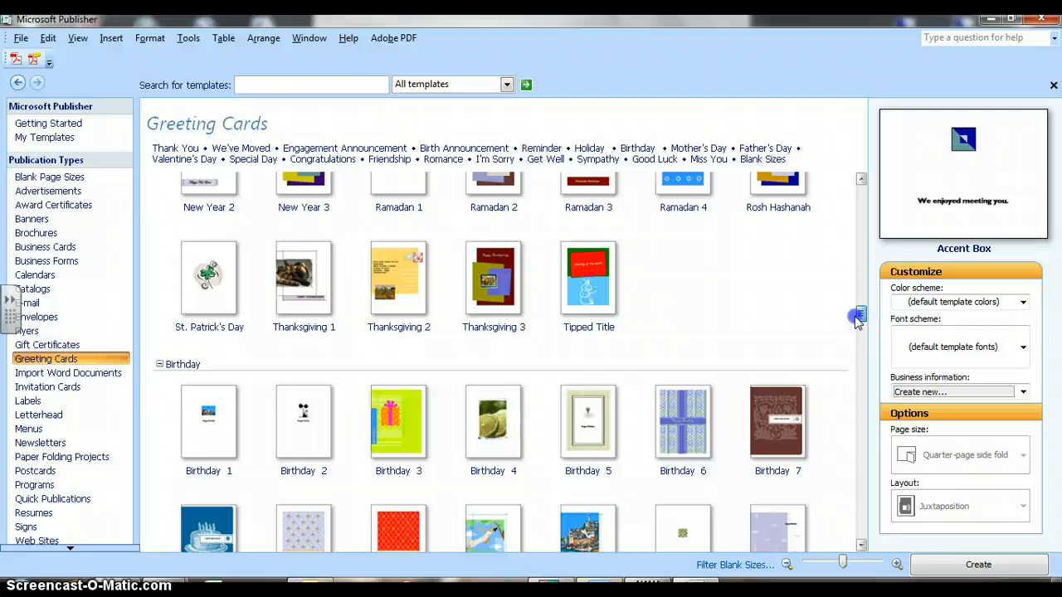
{"action": "scroll", "scroll_direction": "down", "scroll_amount": 3}
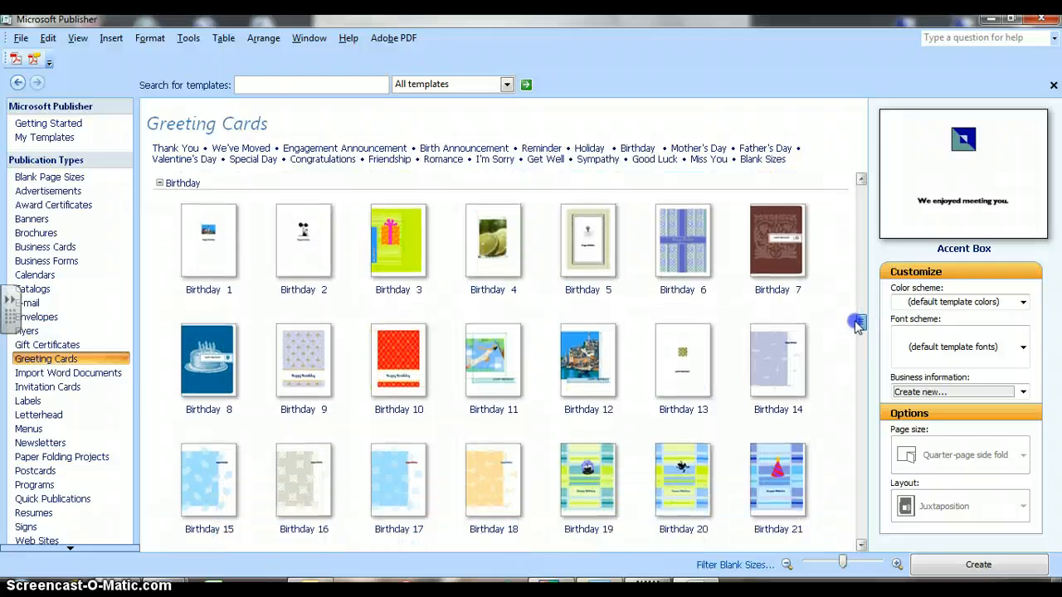
{"action": "scroll", "scroll_direction": "up", "scroll_amount": 3}
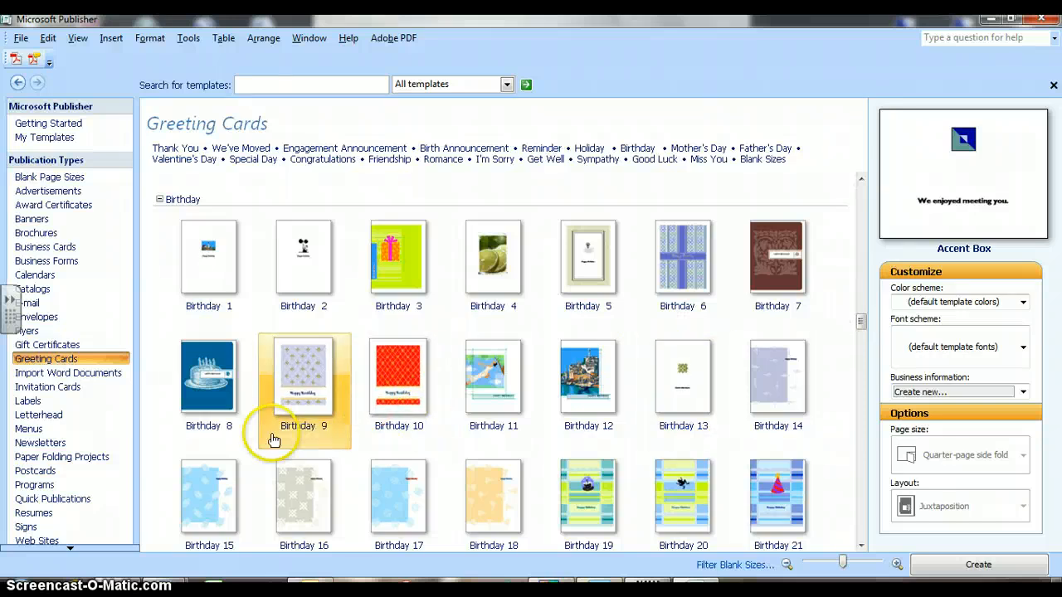
Step: Select the Birthday 8 cake template to start a new card
{"action": "left_click", "coordinate": [209, 377]}
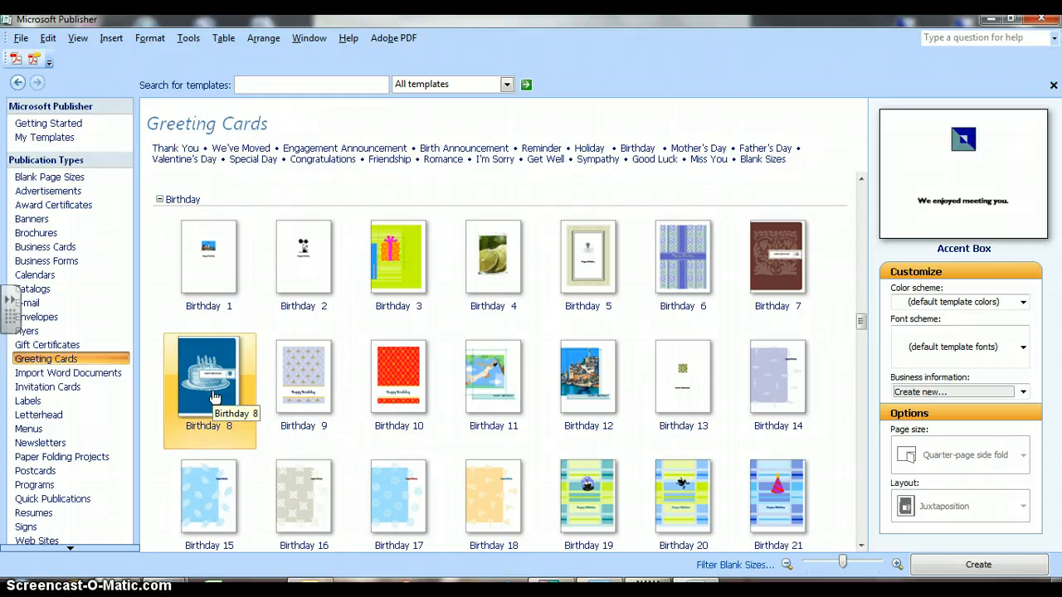
{"action": "left_click", "coordinate": [209, 377]}
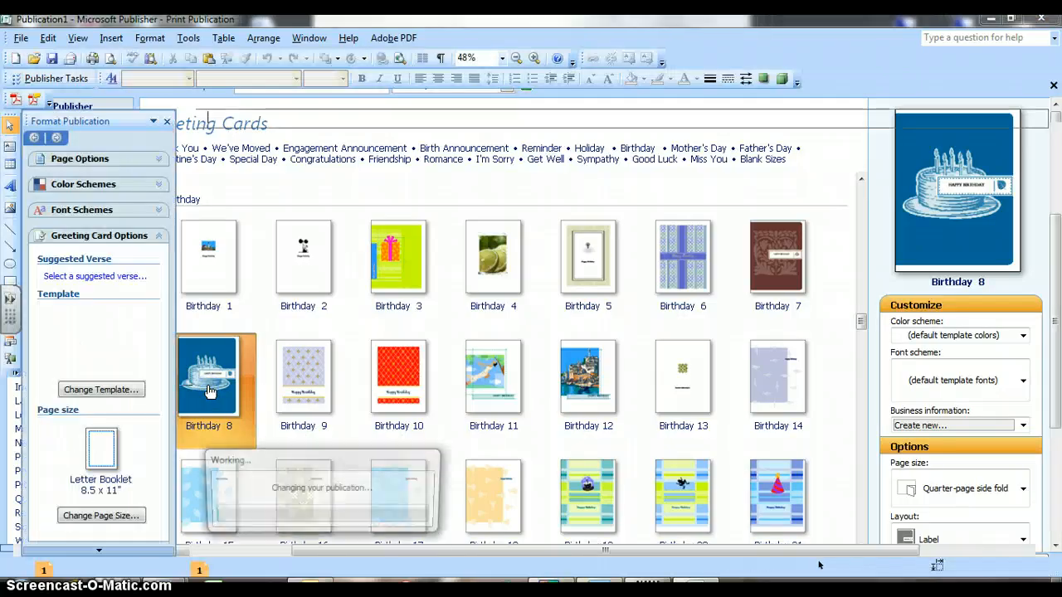
Step: Close the Birthday 8 card publication with File > Close
{"action": "left_click", "coordinate": [208, 377]}
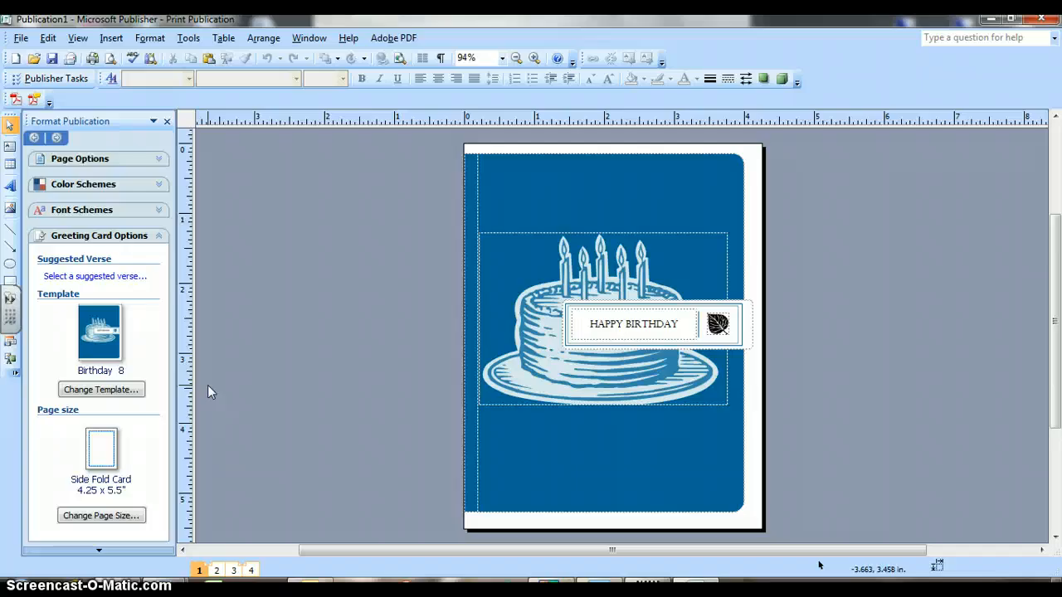
{"action": "mouse_move", "coordinate": [267, 314]}
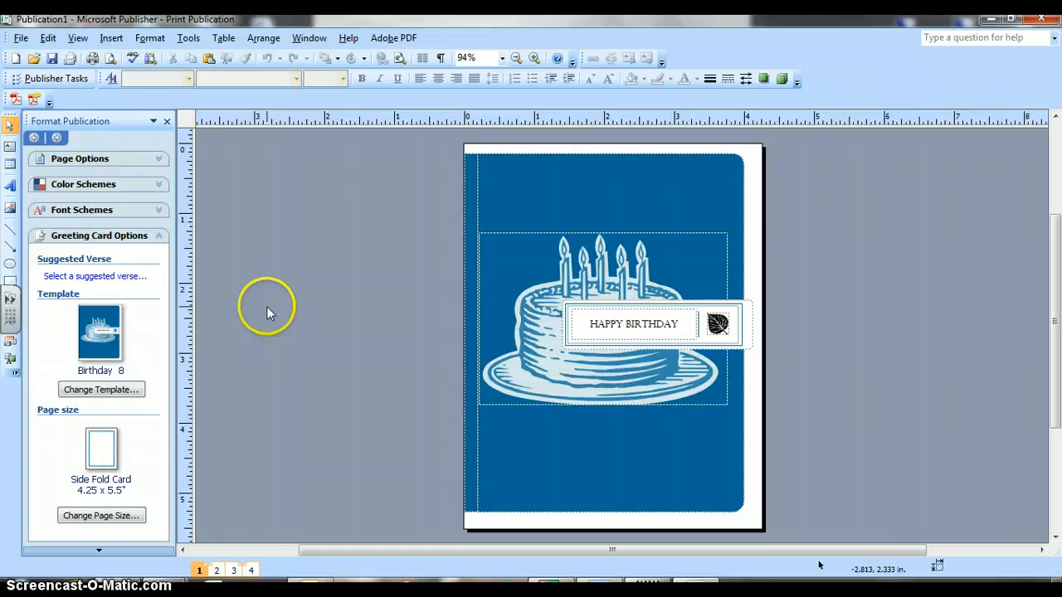
{"action": "mouse_move", "coordinate": [285, 266]}
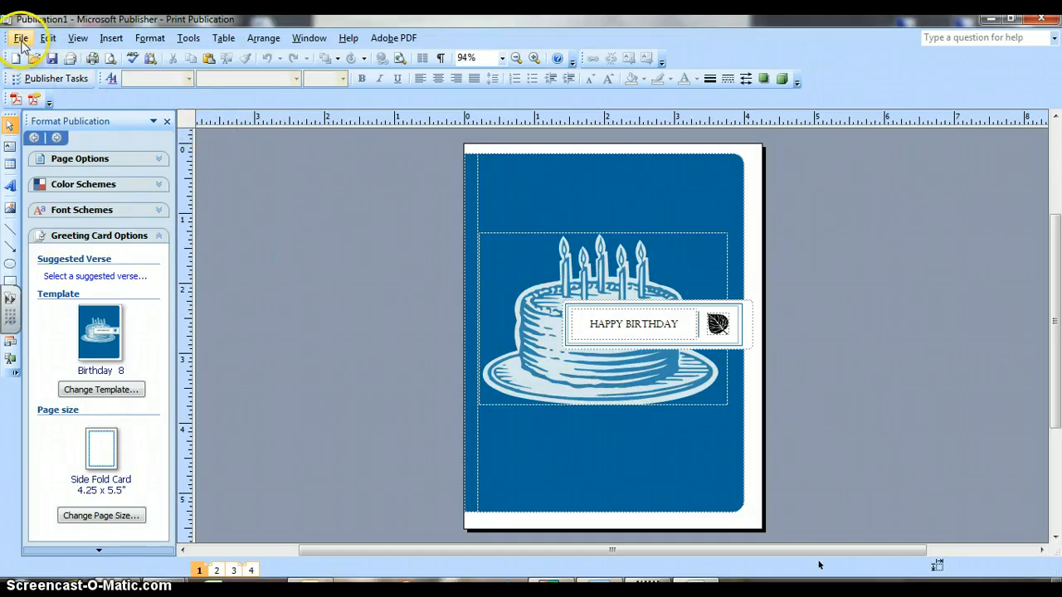
{"action": "mouse_move", "coordinate": [111, 38]}
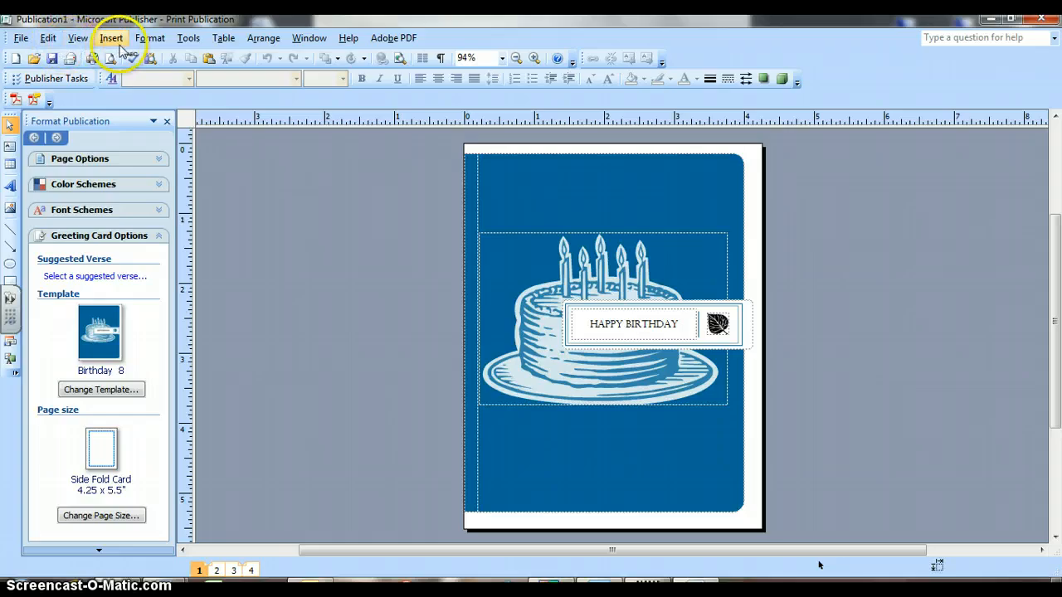
{"action": "mouse_move", "coordinate": [169, 51]}
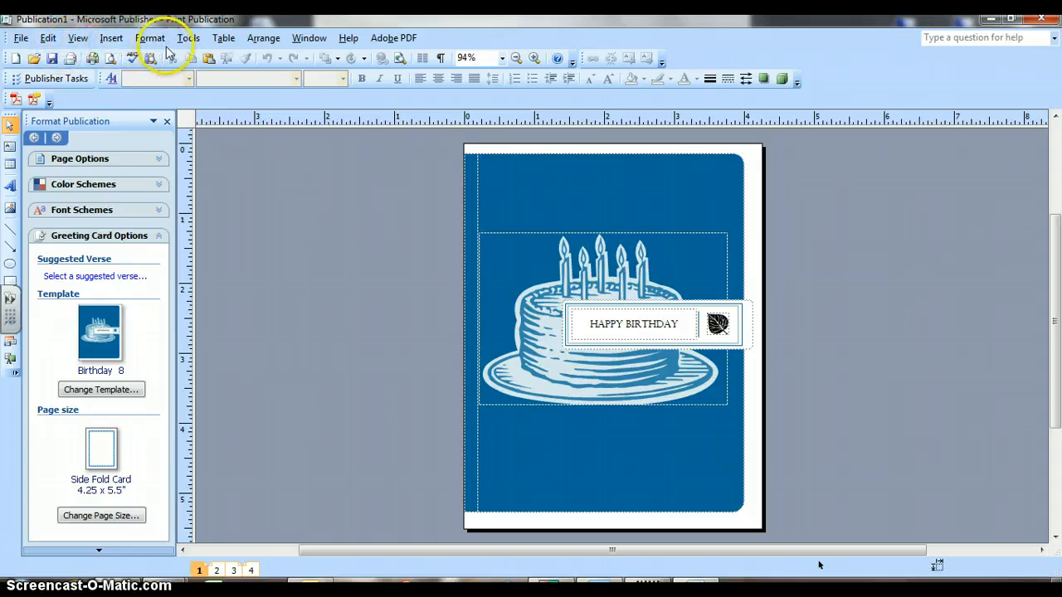
{"action": "mouse_move", "coordinate": [261, 51]}
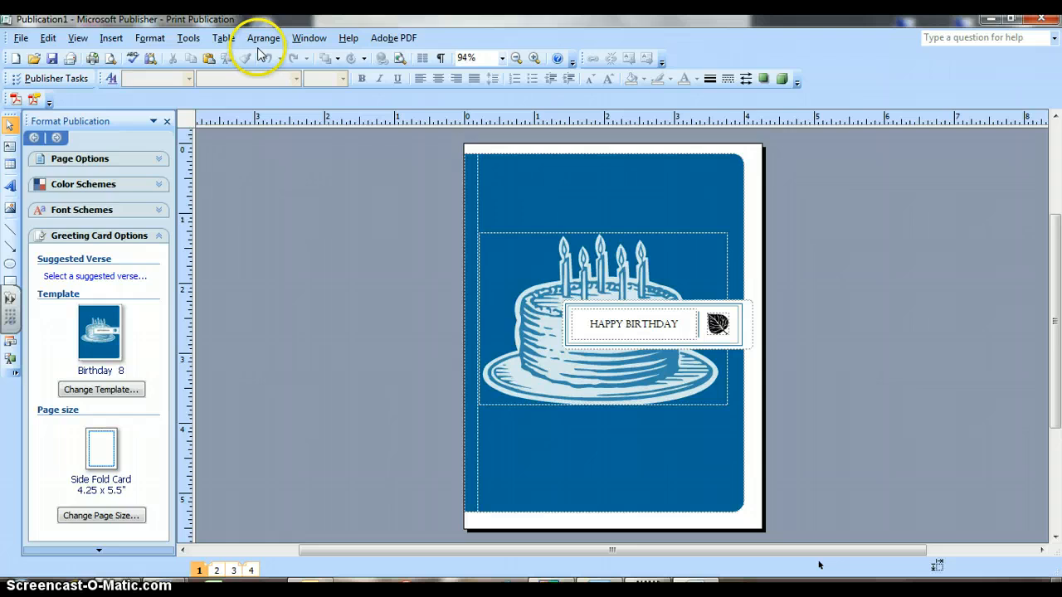
{"action": "mouse_move", "coordinate": [347, 37]}
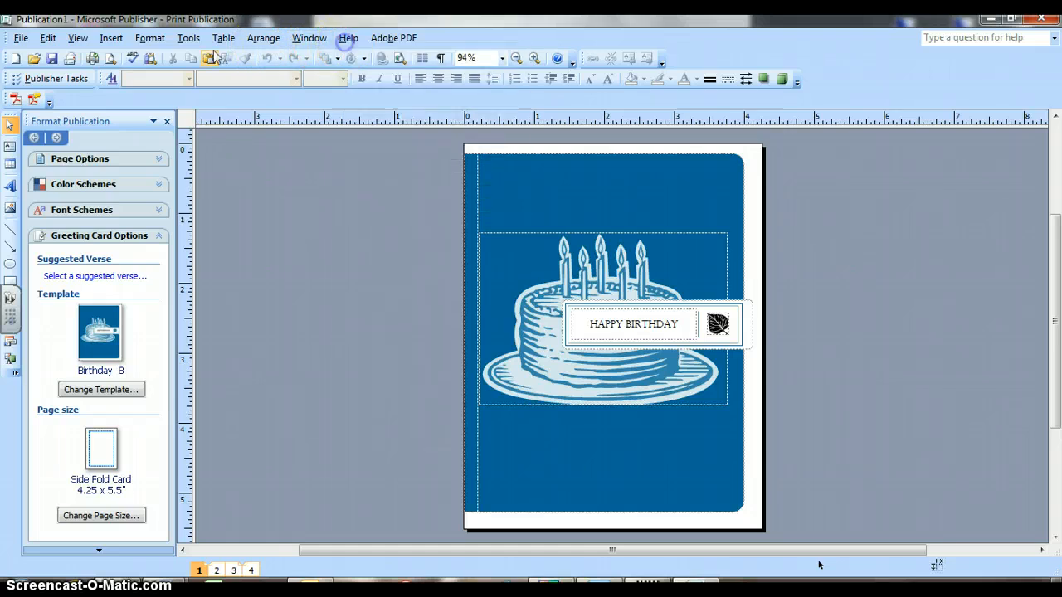
{"action": "mouse_move", "coordinate": [191, 74]}
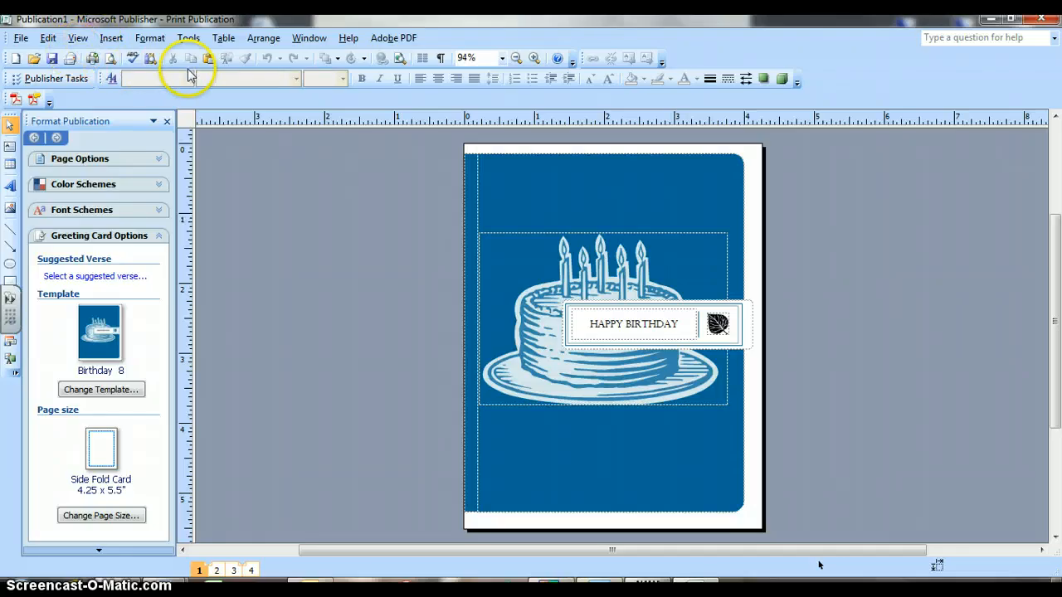
{"action": "mouse_move", "coordinate": [209, 59]}
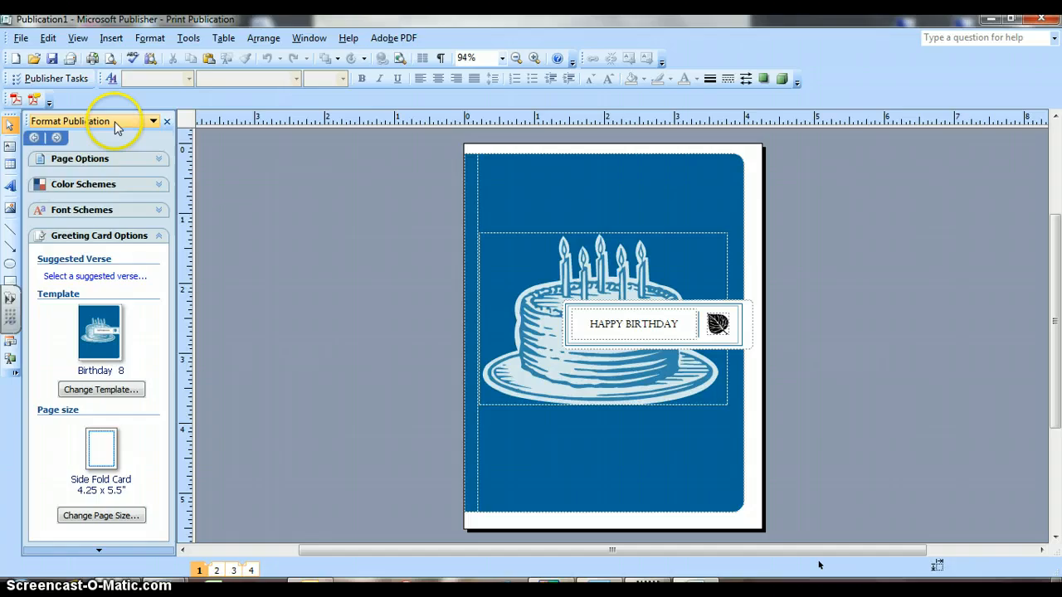
{"action": "mouse_move", "coordinate": [619, 193]}
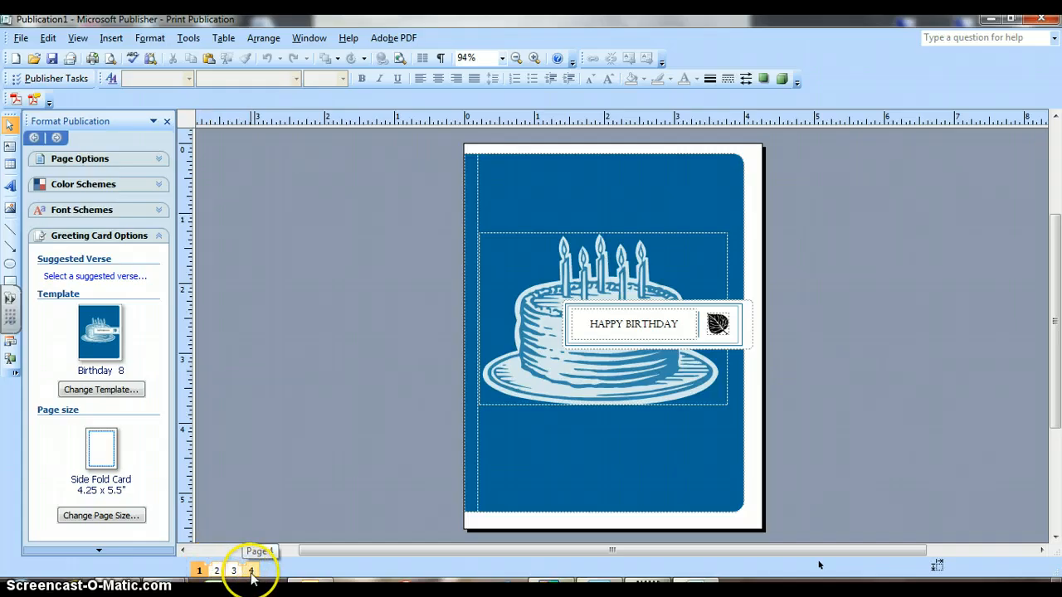
{"action": "mouse_move", "coordinate": [199, 569]}
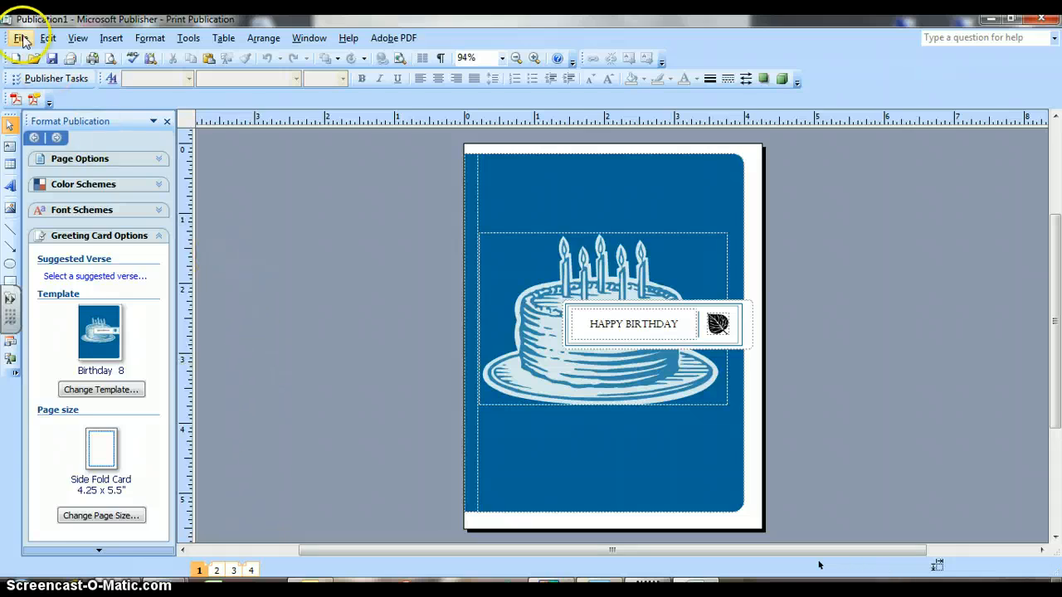
{"action": "left_click", "coordinate": [20, 37]}
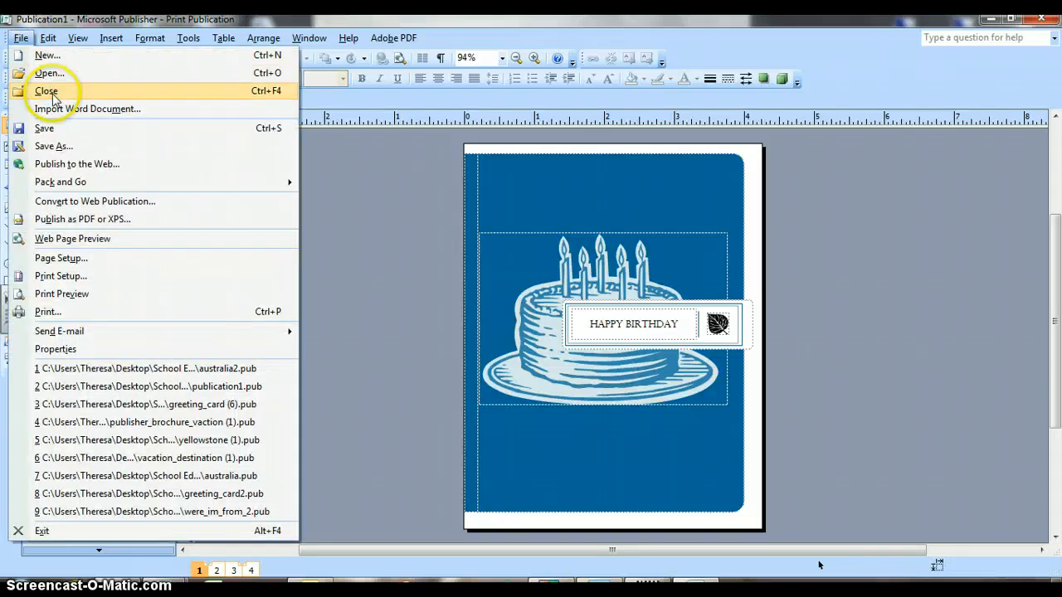
{"action": "left_click", "coordinate": [47, 90]}
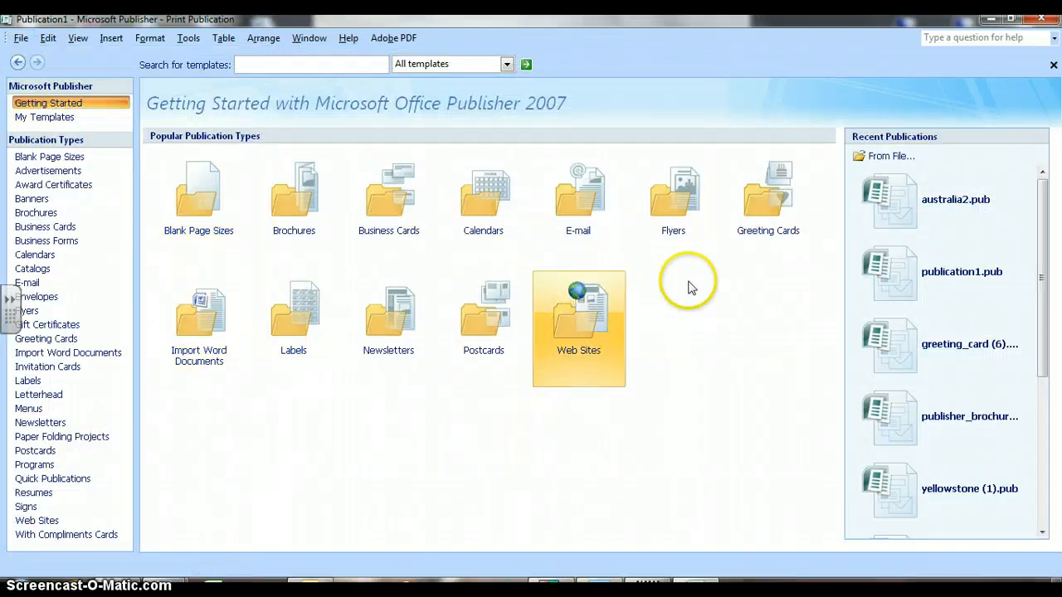
{"action": "mouse_move", "coordinate": [767, 195]}
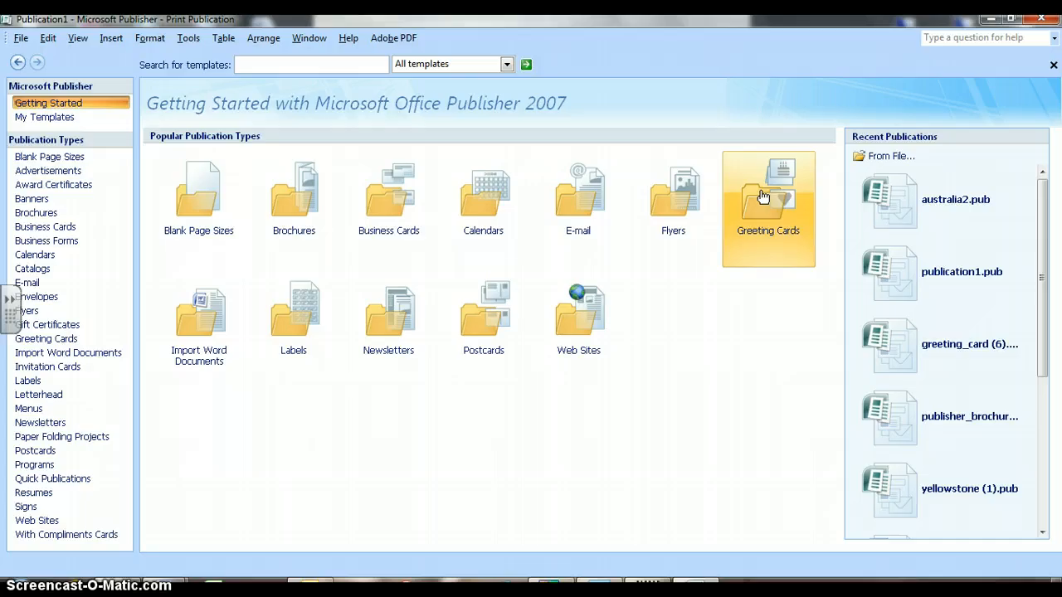
Step: Reopen Greeting Cards, scroll to the Birthday section, and select Birthday 8
{"action": "left_click", "coordinate": [767, 199]}
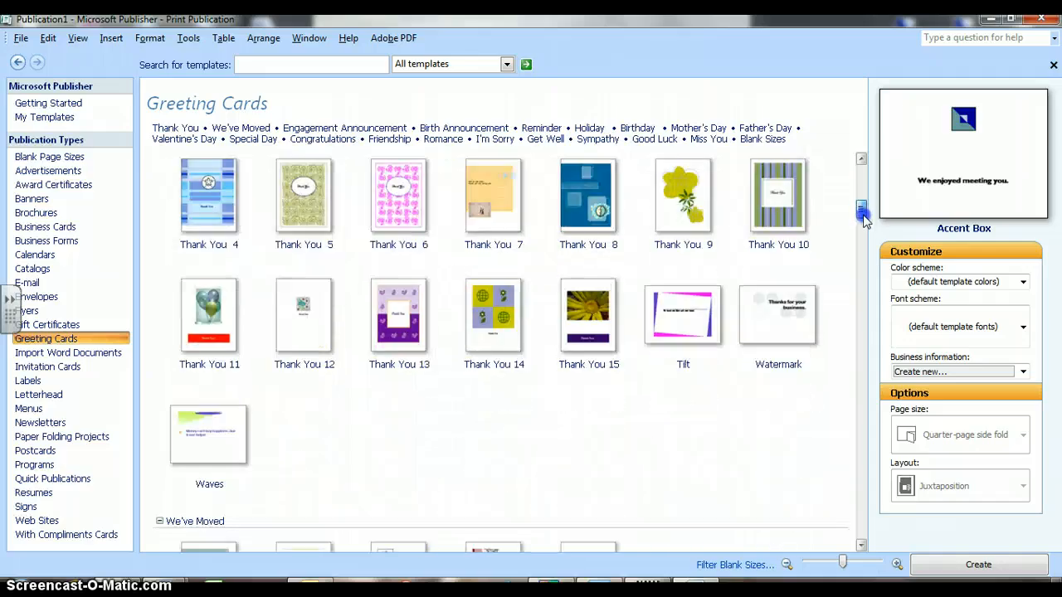
{"action": "scroll", "scroll_direction": "down", "scroll_amount": 3}
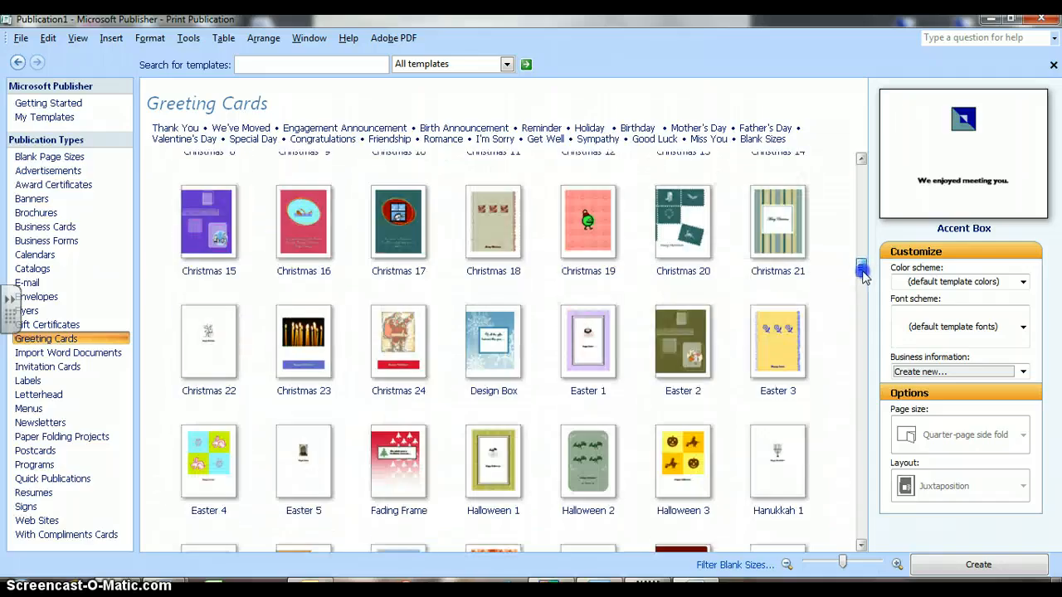
{"action": "scroll", "scroll_direction": "down", "scroll_amount": 3}
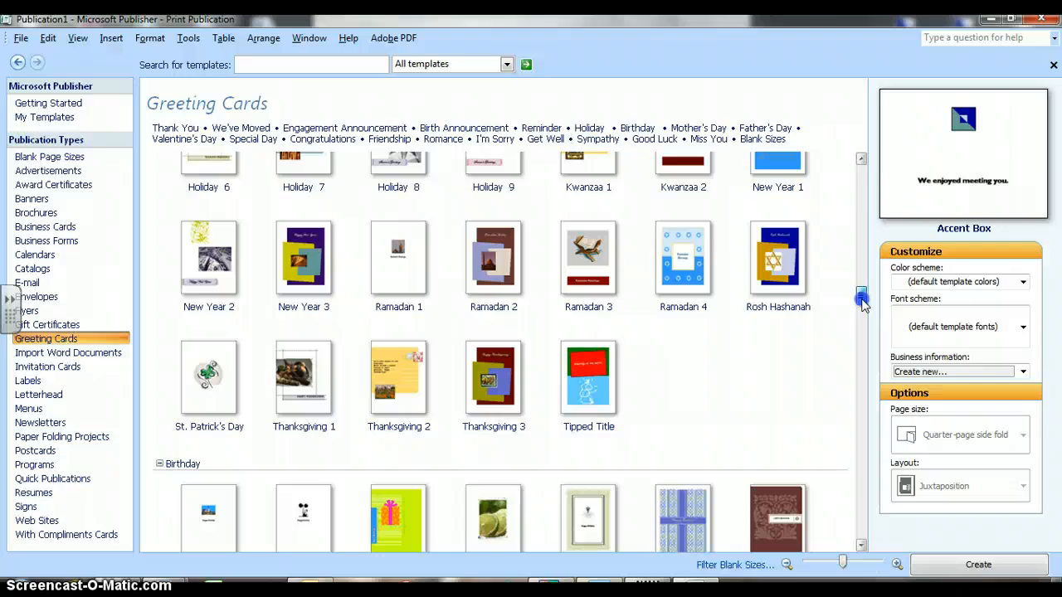
{"action": "scroll", "scroll_direction": "down", "scroll_amount": 3}
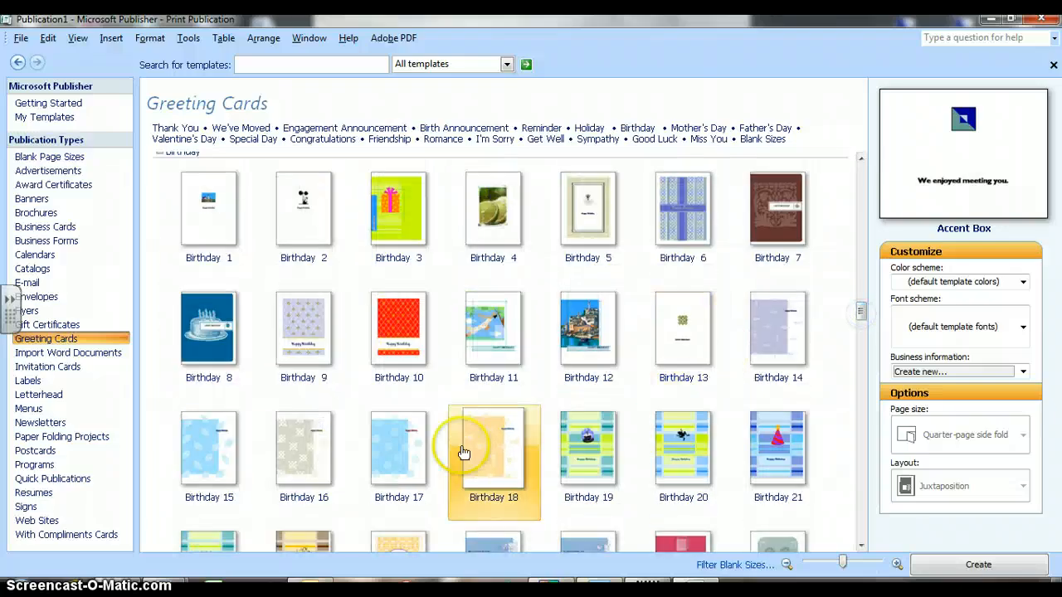
{"action": "left_click", "coordinate": [209, 327]}
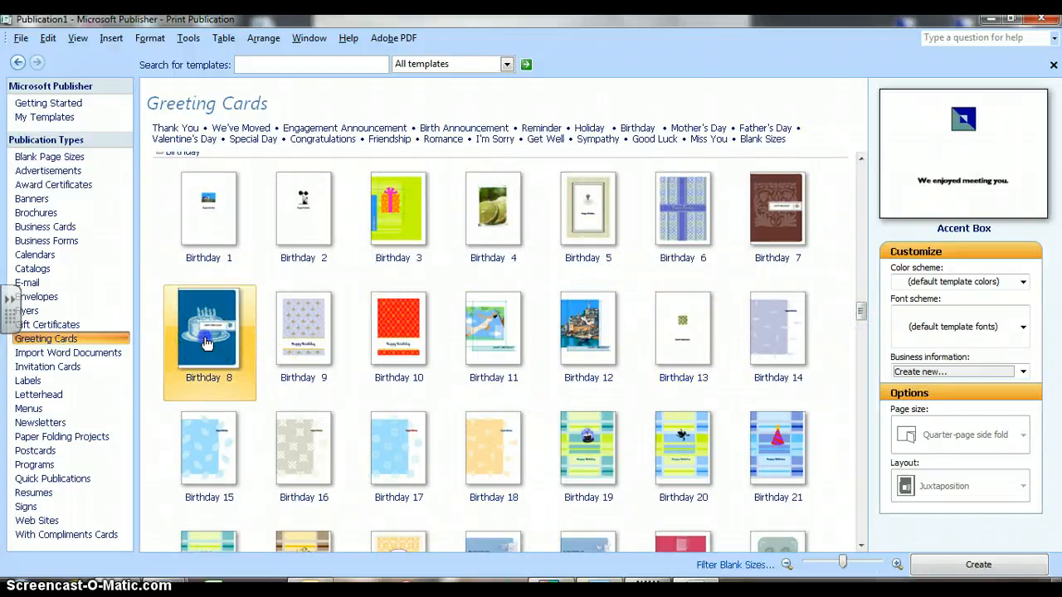
Step: Create the Birthday 8 card and place the HAPPY BIRTHDAY text below the cake
{"action": "double_click", "coordinate": [209, 328]}
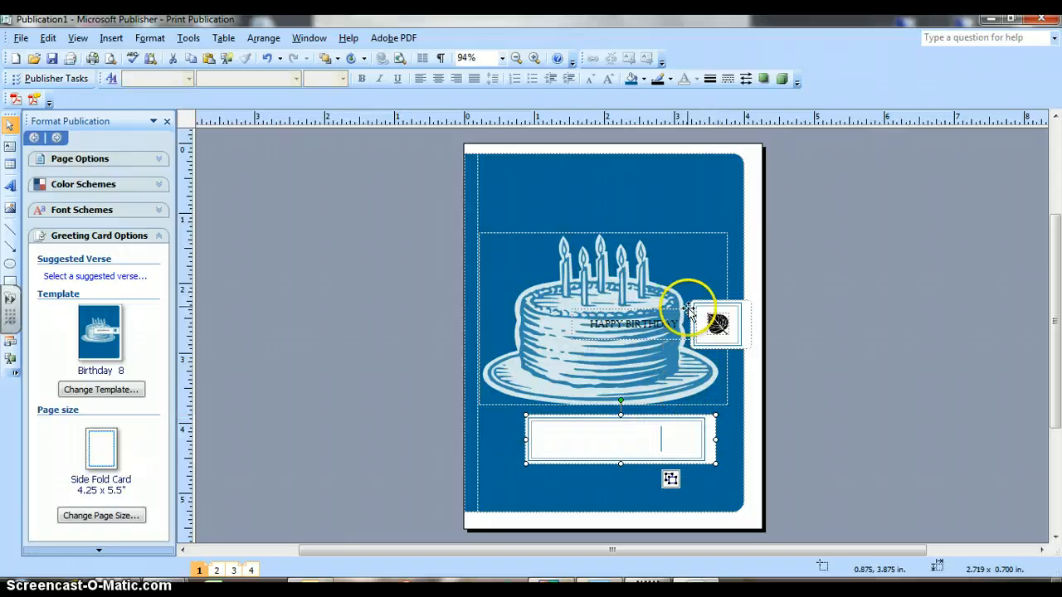
{"action": "left_click", "coordinate": [633, 324]}
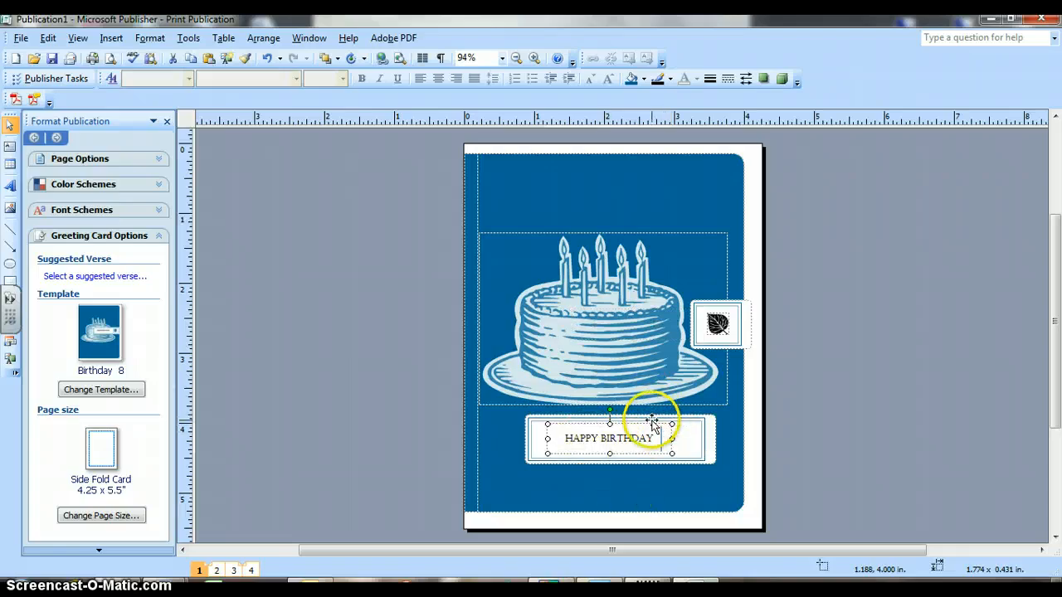
{"action": "mouse_move", "coordinate": [652, 422]}
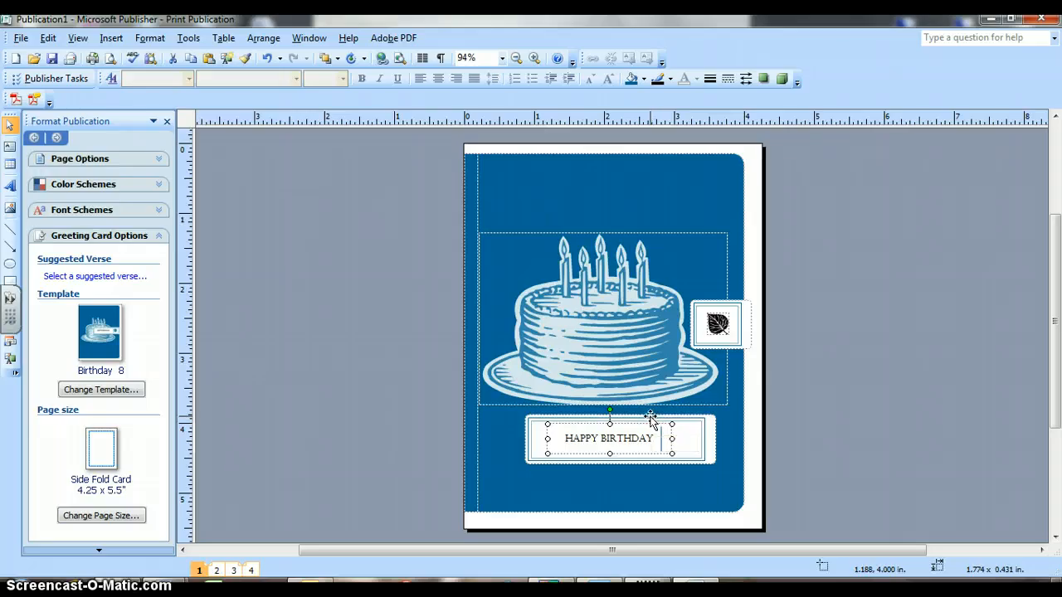
{"action": "mouse_move", "coordinate": [651, 416]}
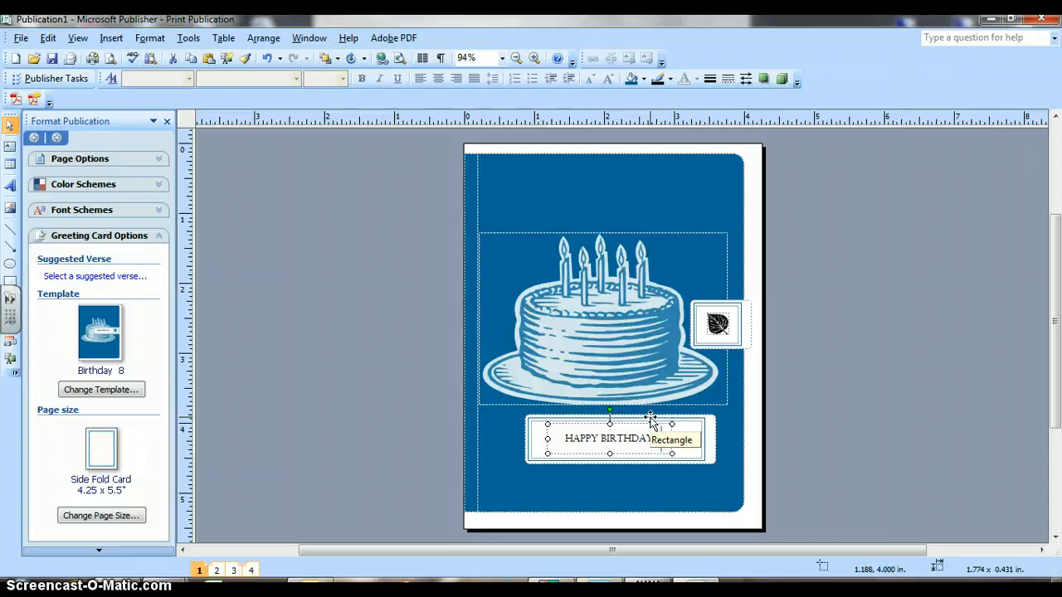
{"action": "mouse_move", "coordinate": [610, 415]}
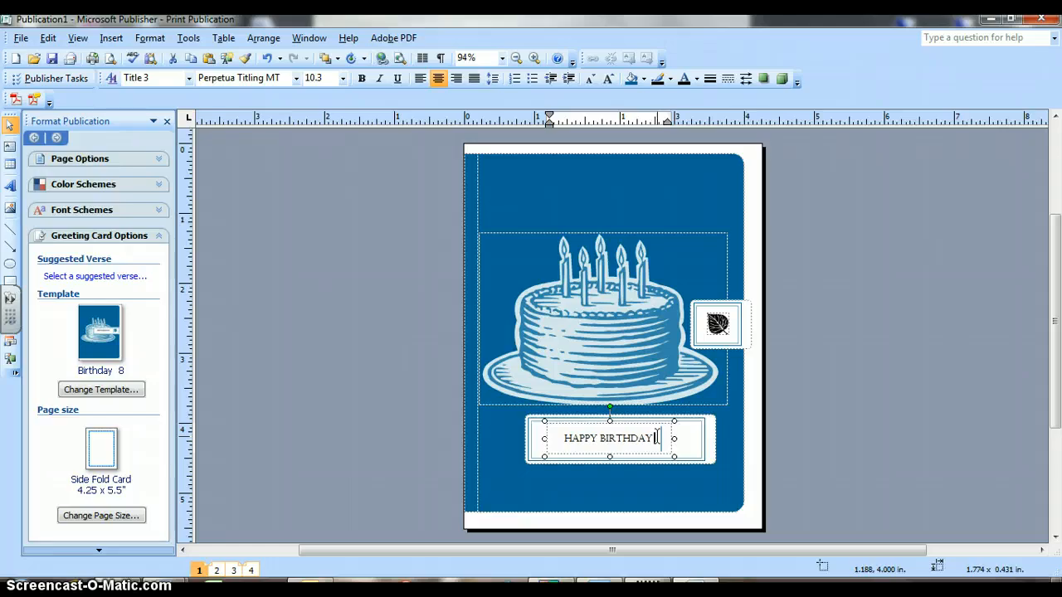
Step: Add THOMAS on a second line under HAPPY BIRTHDAY
{"action": "type", "text": "THPAS"}
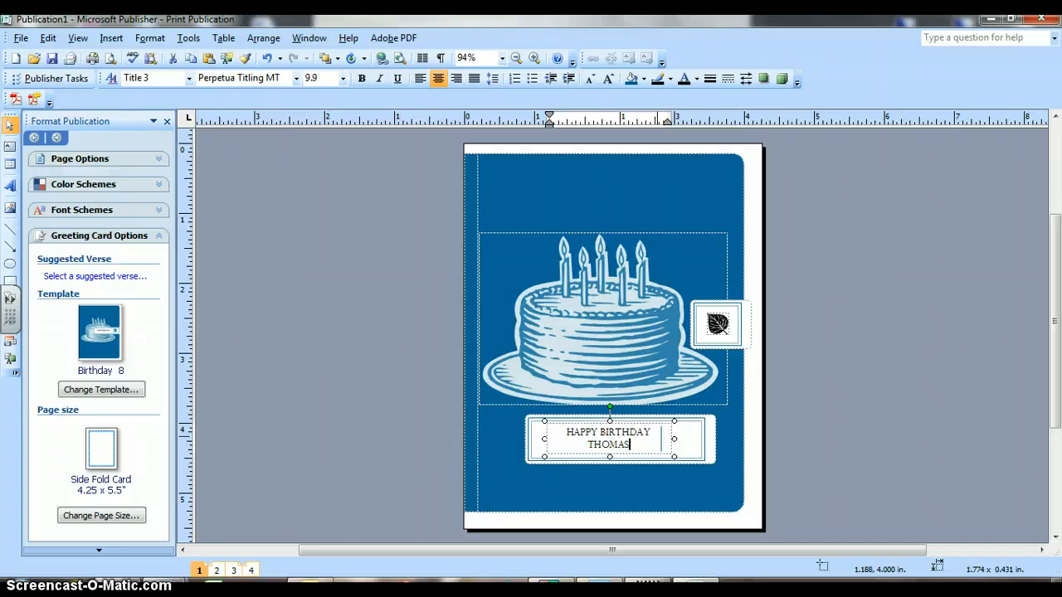
{"action": "mouse_move", "coordinate": [689, 498]}
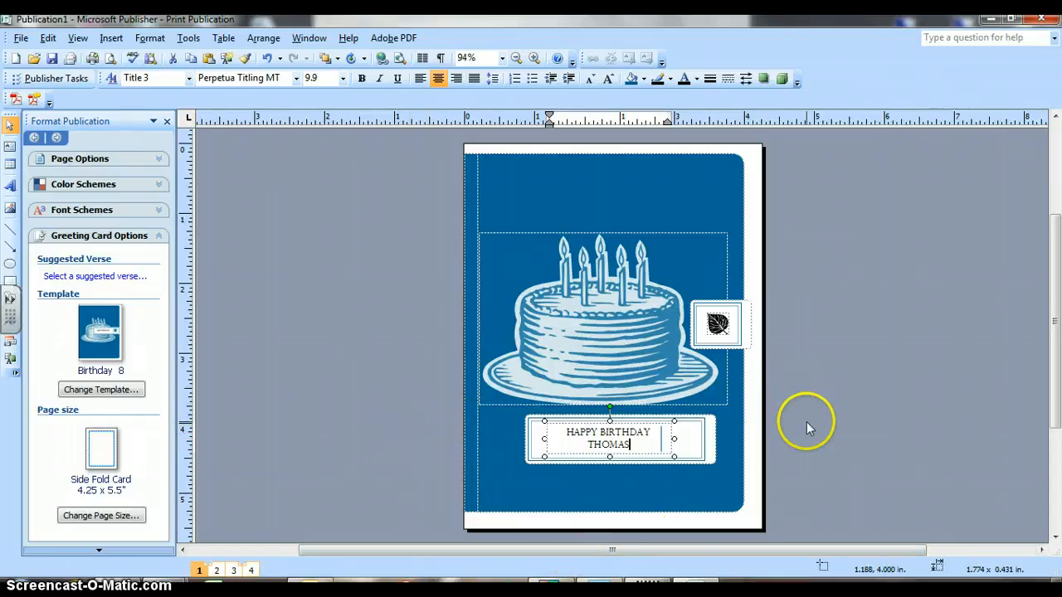
{"action": "mouse_move", "coordinate": [803, 414]}
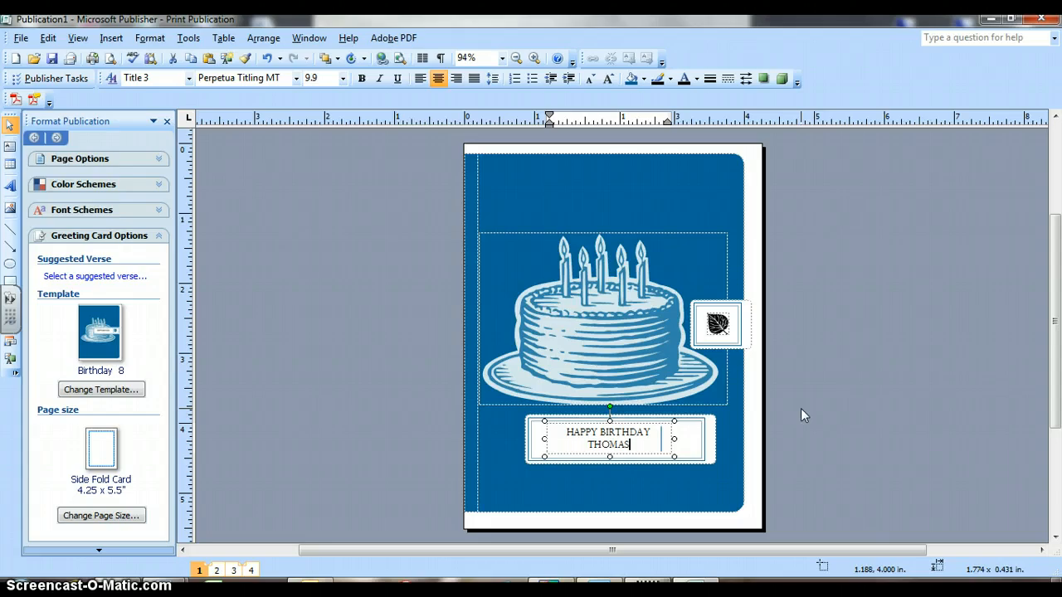
{"action": "left_click", "coordinate": [803, 414]}
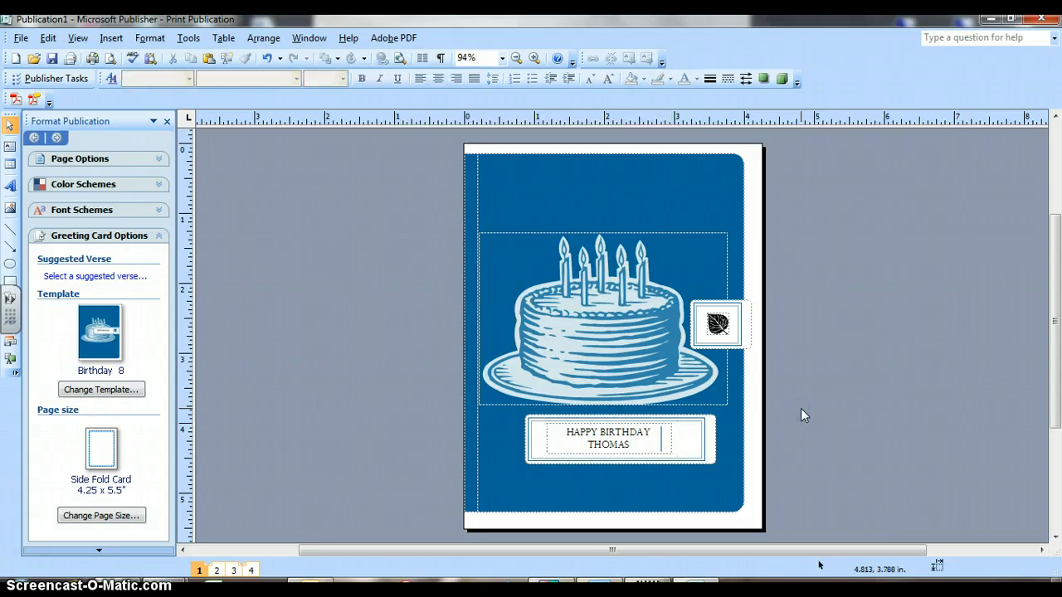
{"action": "mouse_move", "coordinate": [228, 558]}
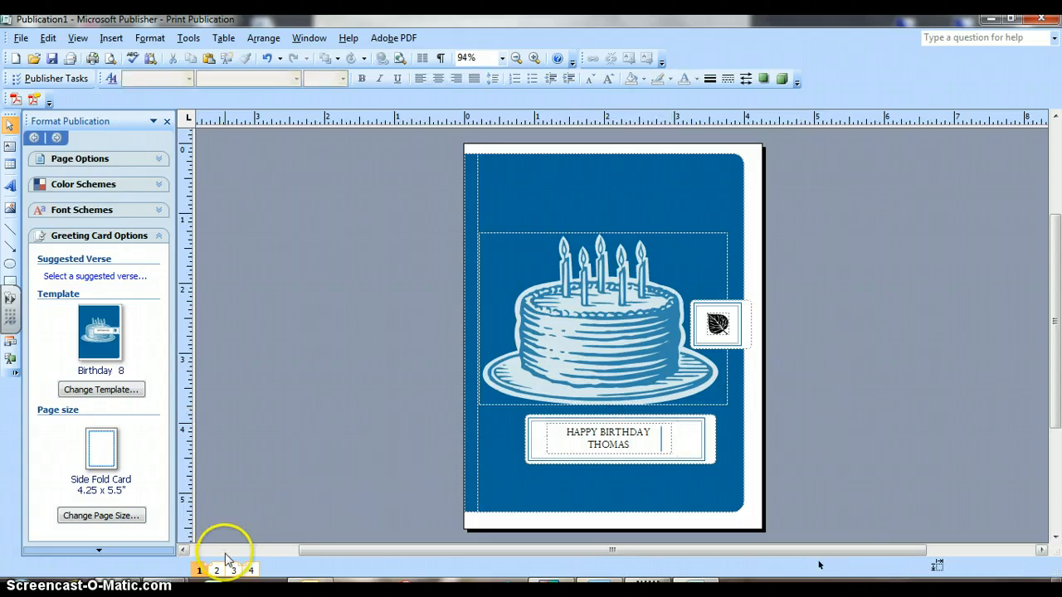
{"action": "mouse_move", "coordinate": [216, 570]}
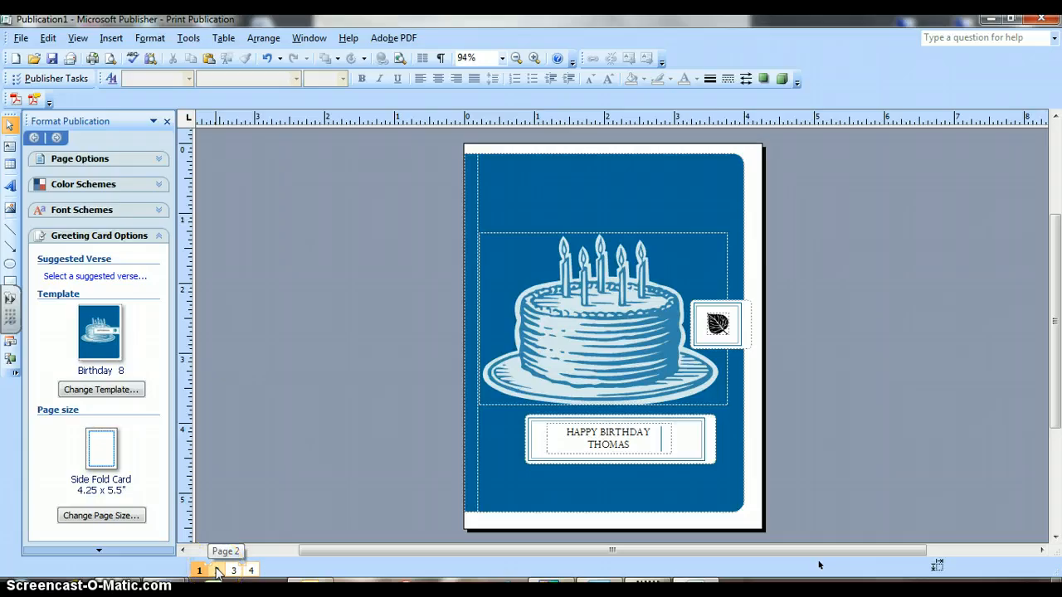
{"action": "left_click", "coordinate": [216, 570]}
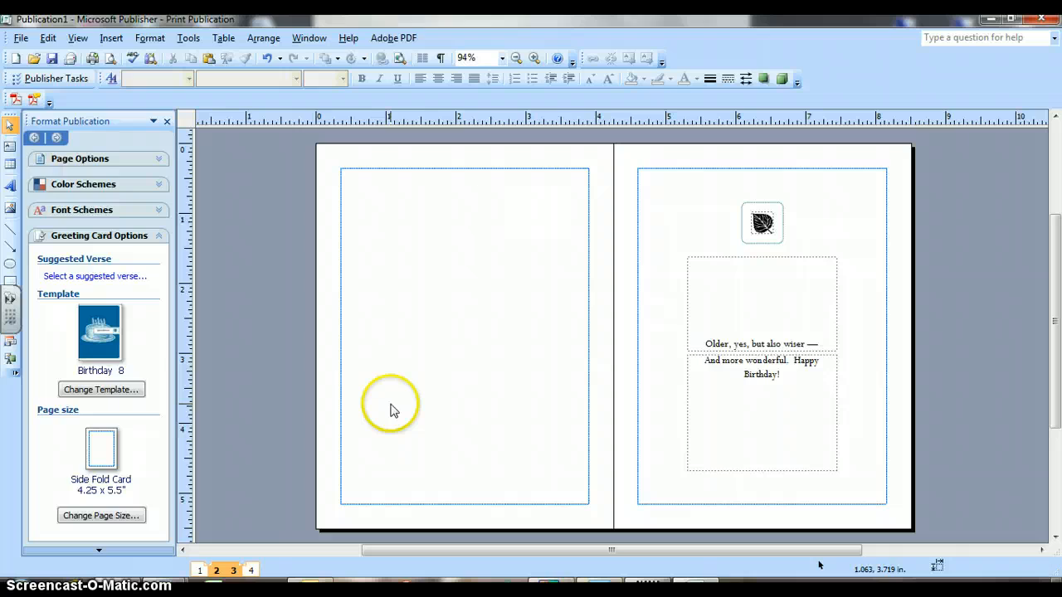
{"action": "mouse_move", "coordinate": [438, 313]}
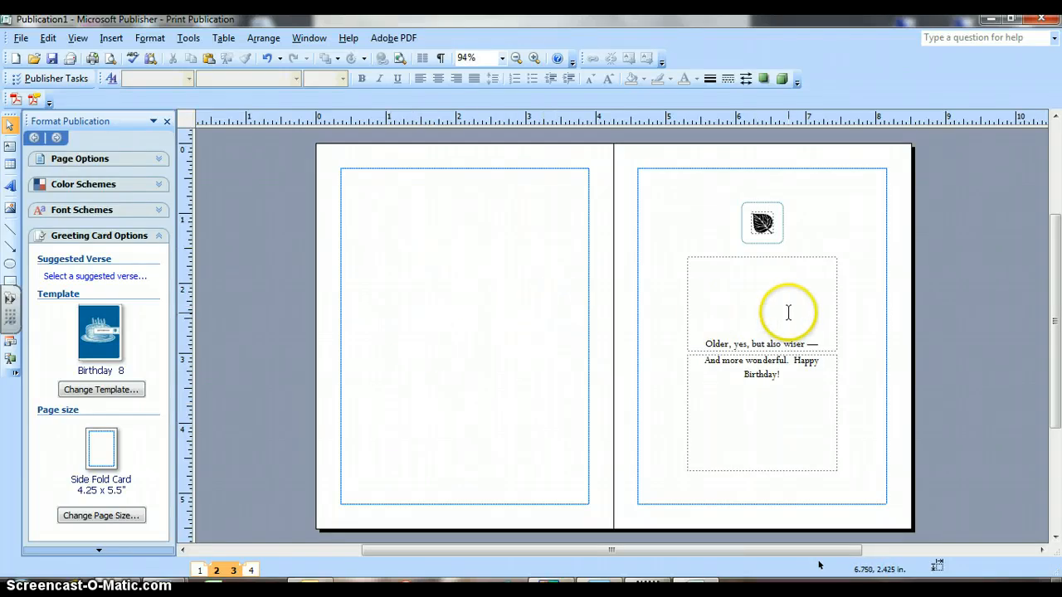
{"action": "mouse_move", "coordinate": [789, 312]}
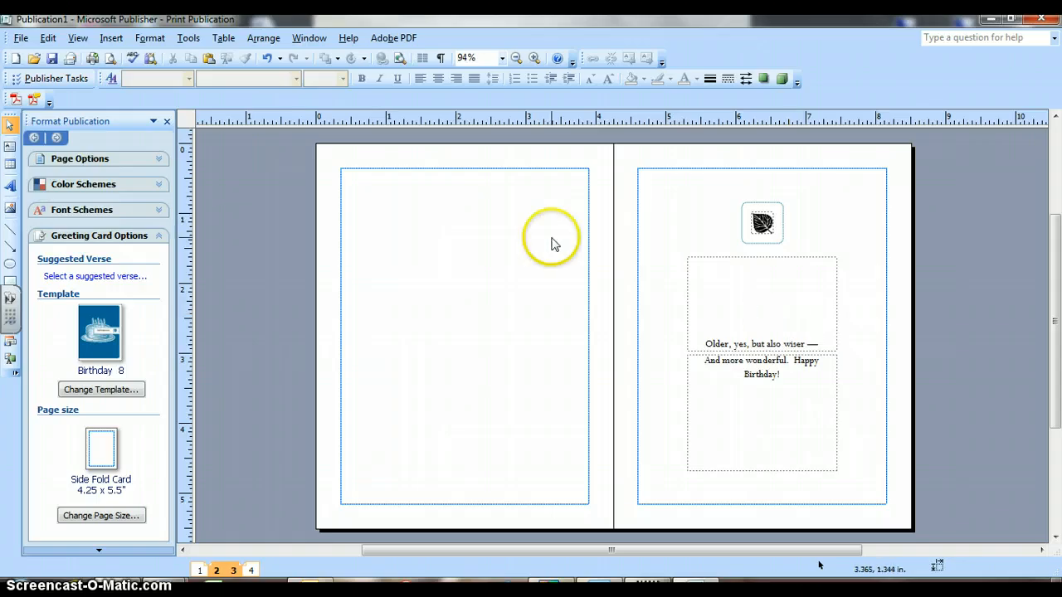
{"action": "mouse_move", "coordinate": [382, 257]}
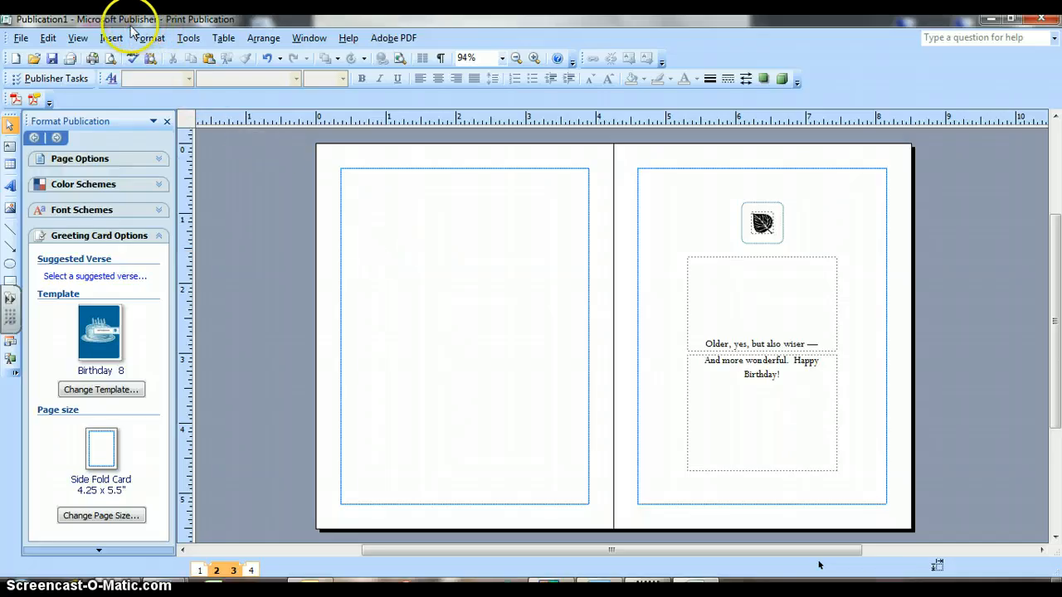
{"action": "left_click", "coordinate": [112, 38]}
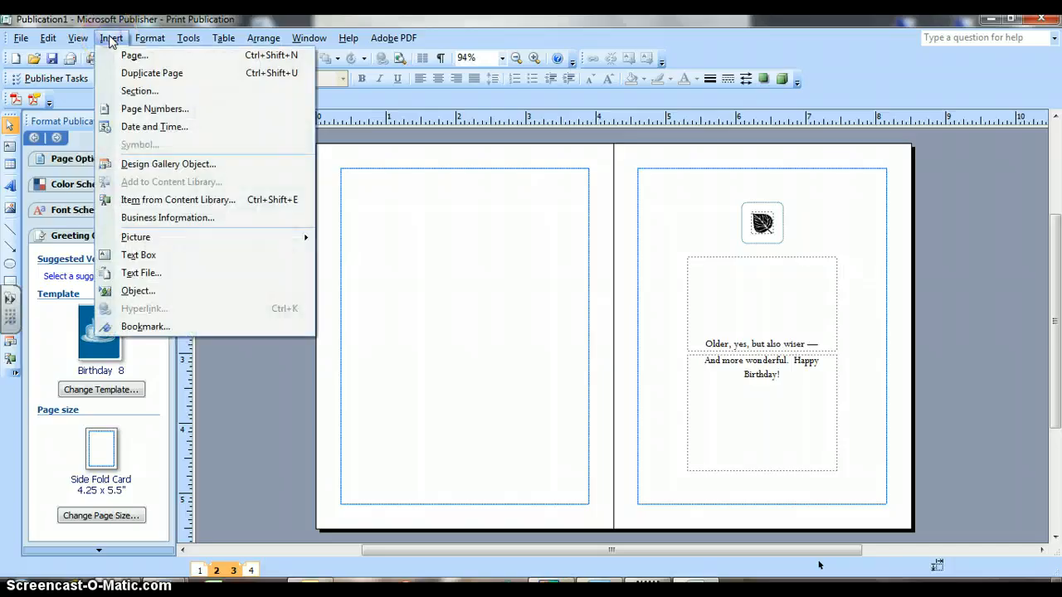
{"action": "mouse_move", "coordinate": [135, 238]}
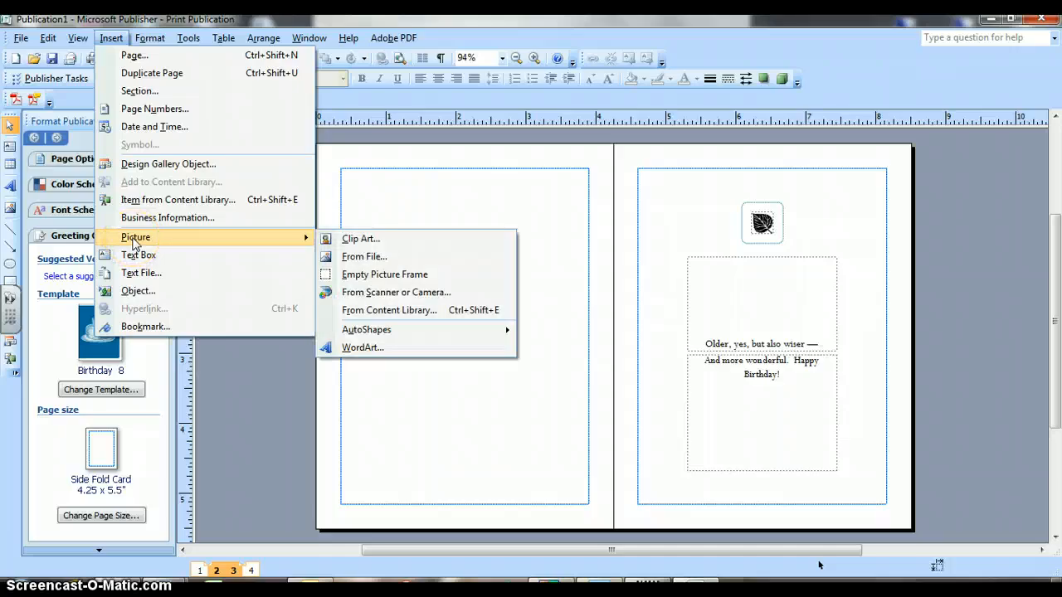
{"action": "mouse_move", "coordinate": [313, 219]}
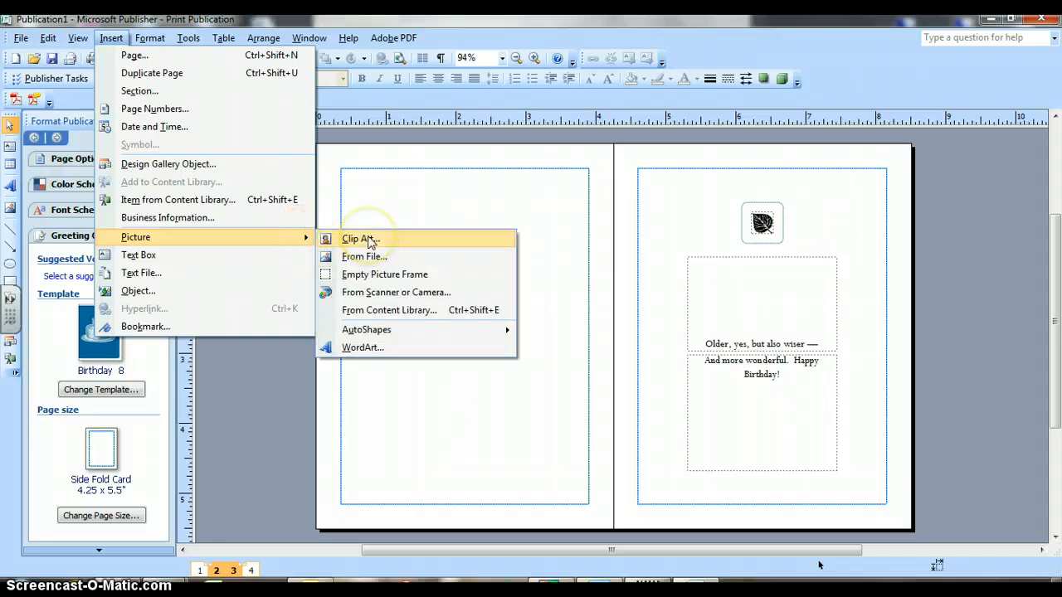
{"action": "mouse_move", "coordinate": [282, 323]}
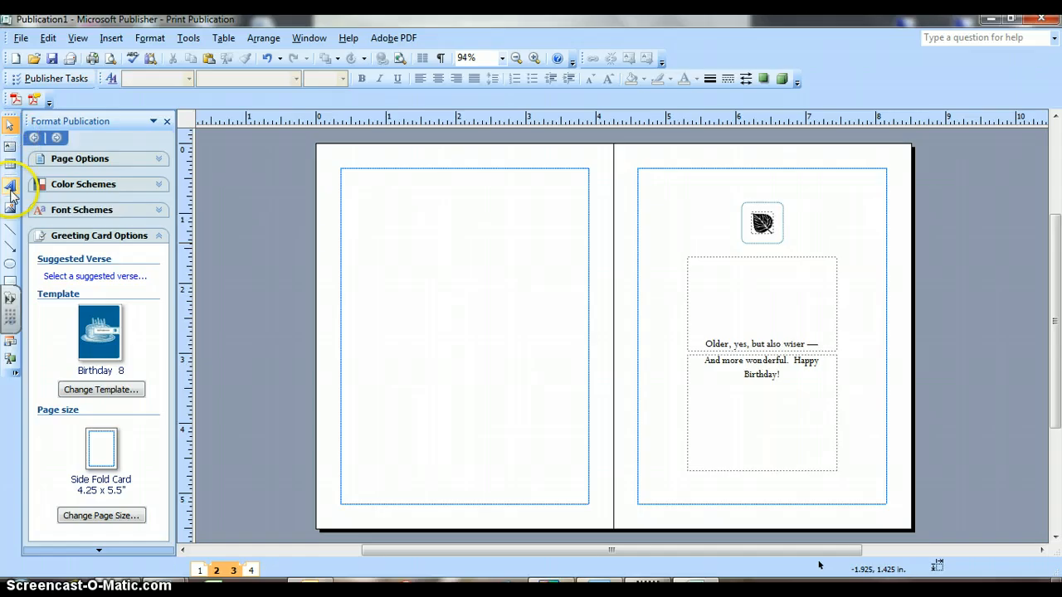
{"action": "mouse_move", "coordinate": [12, 207]}
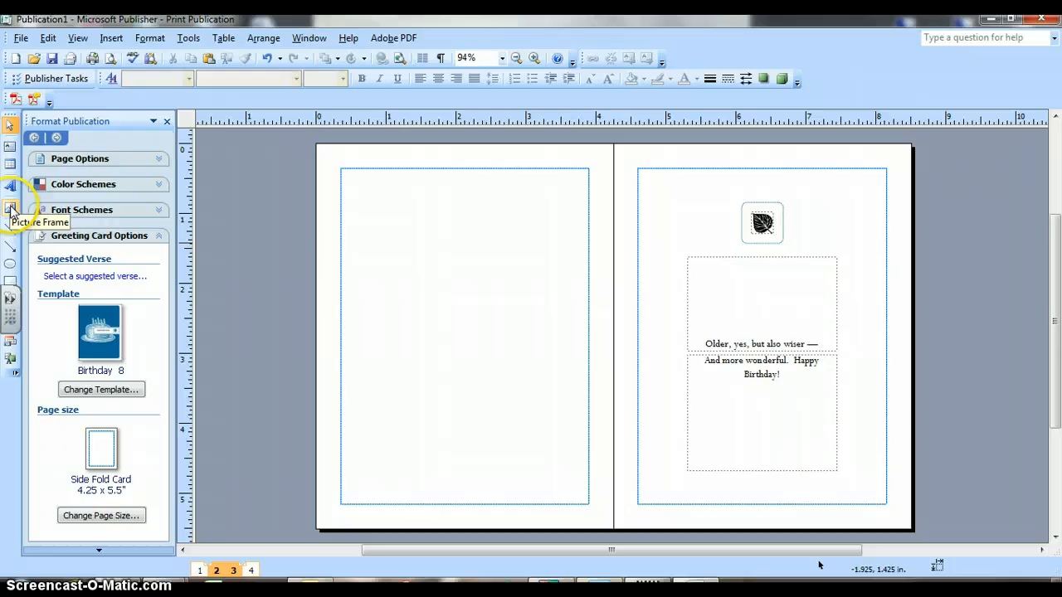
Step: Search the Clip Art pane for 'ice cream' images
{"action": "left_click", "coordinate": [12, 209]}
{"action": "type", "text": "ice"}
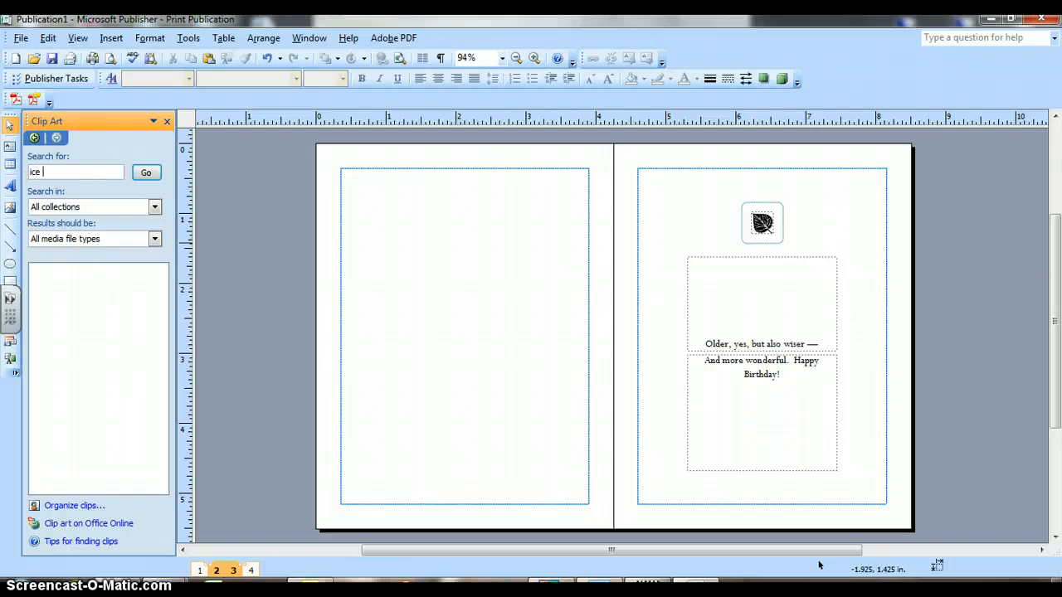
{"action": "type", "text": "cream"}
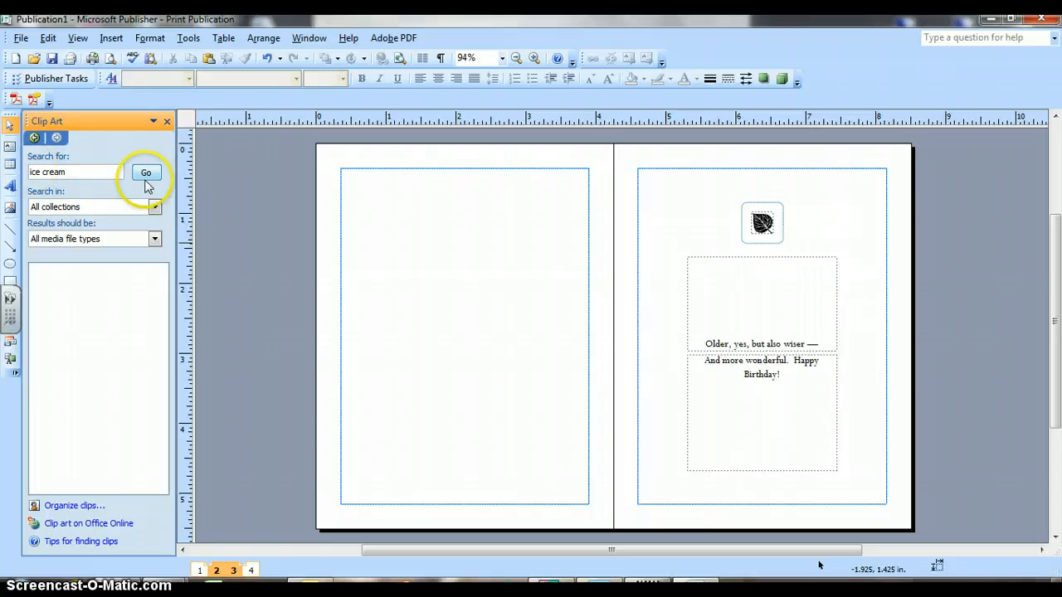
{"action": "left_click", "coordinate": [146, 171]}
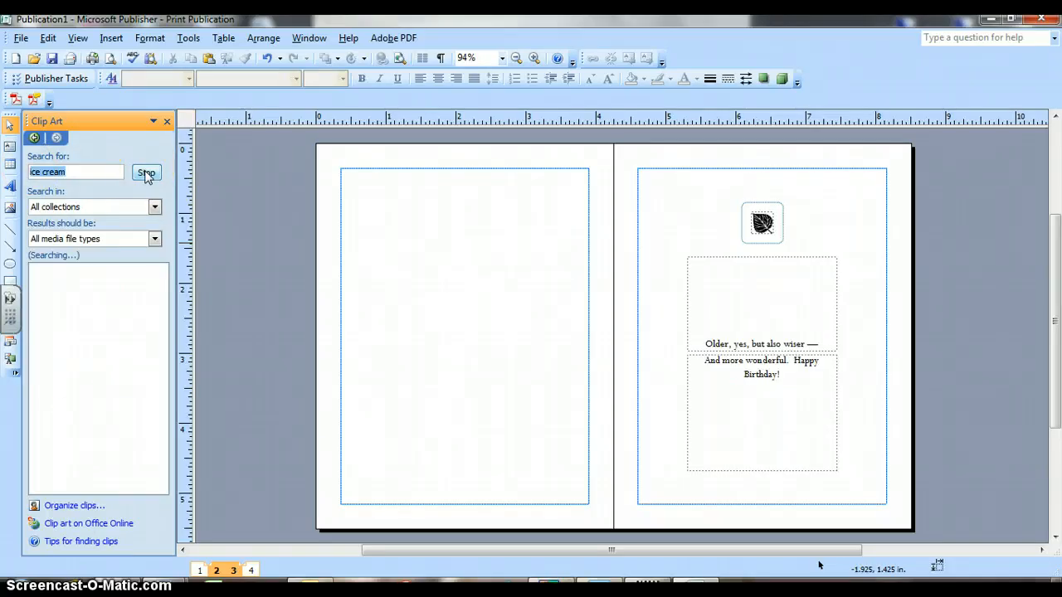
{"action": "left_click", "coordinate": [146, 172]}
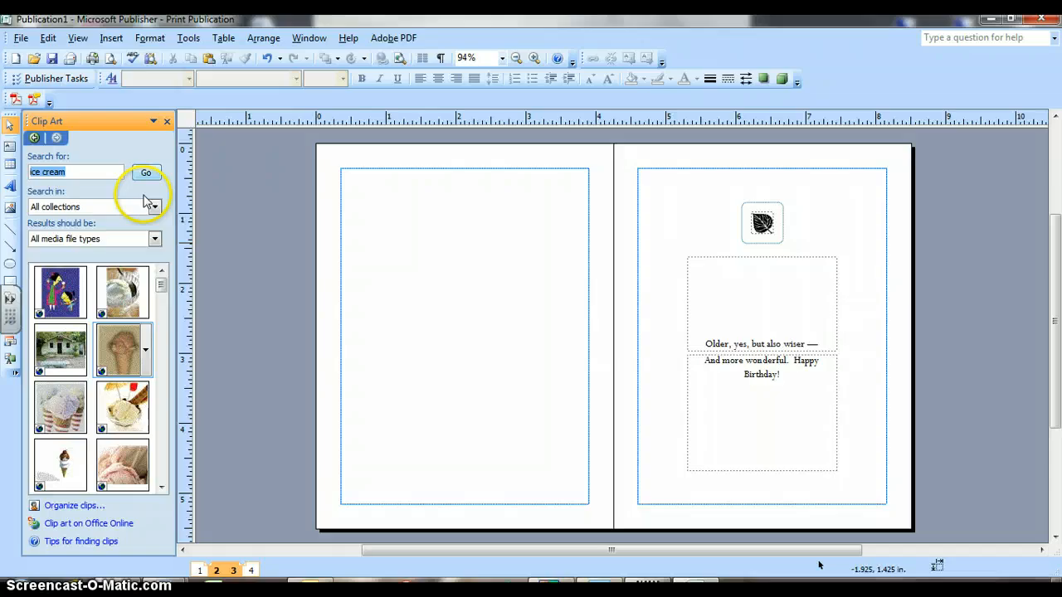
{"action": "mouse_move", "coordinate": [122, 407]}
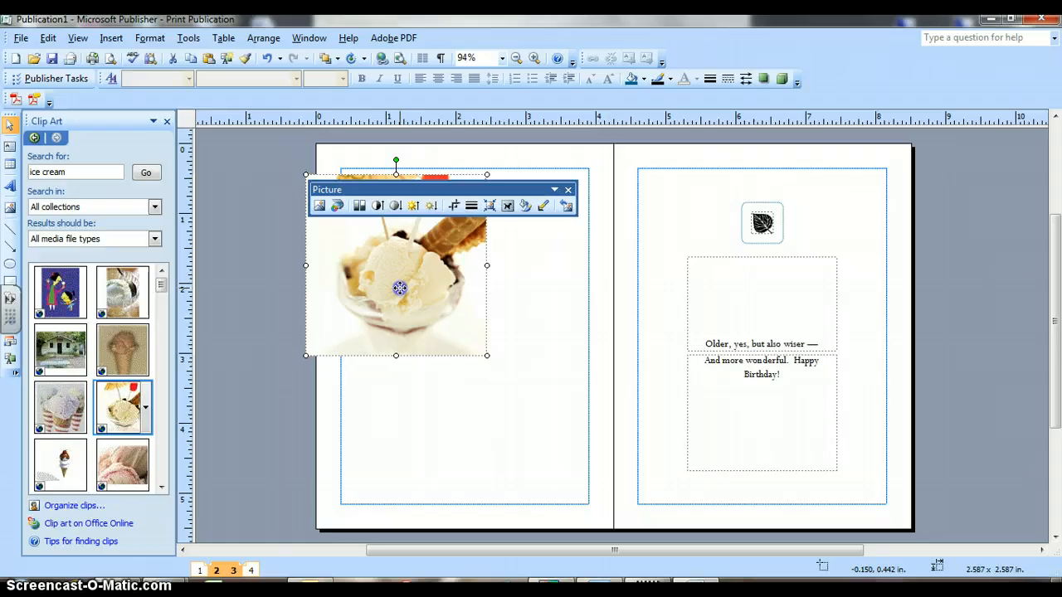
Step: Center the ice cream sundae clip on the left inside page and close the Picture toolbar
{"action": "left_click_drag", "start_coordinate": [399, 288], "coordinate": [469, 350]}
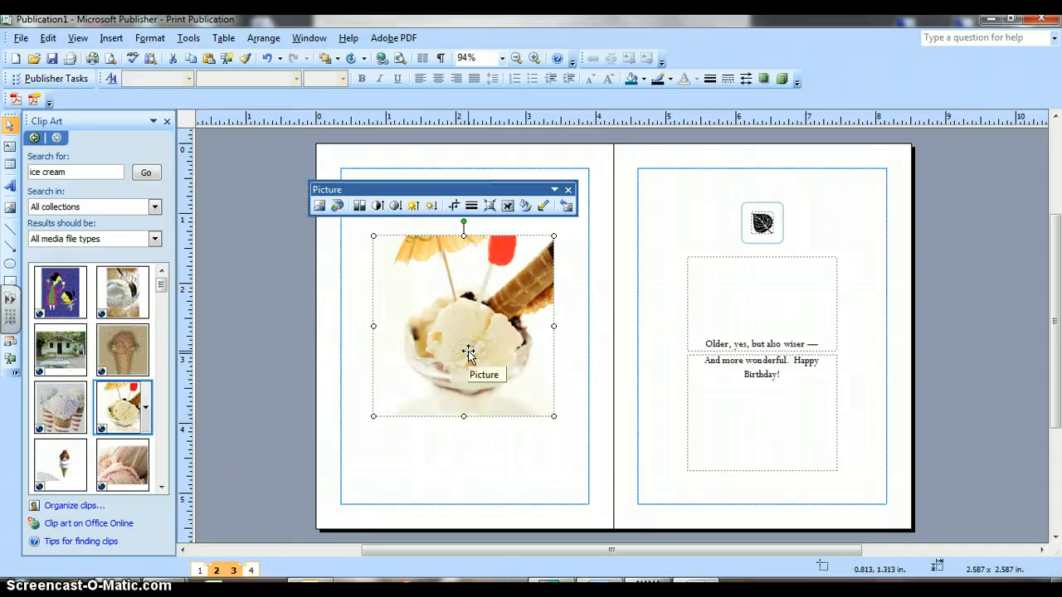
{"action": "mouse_move", "coordinate": [568, 193]}
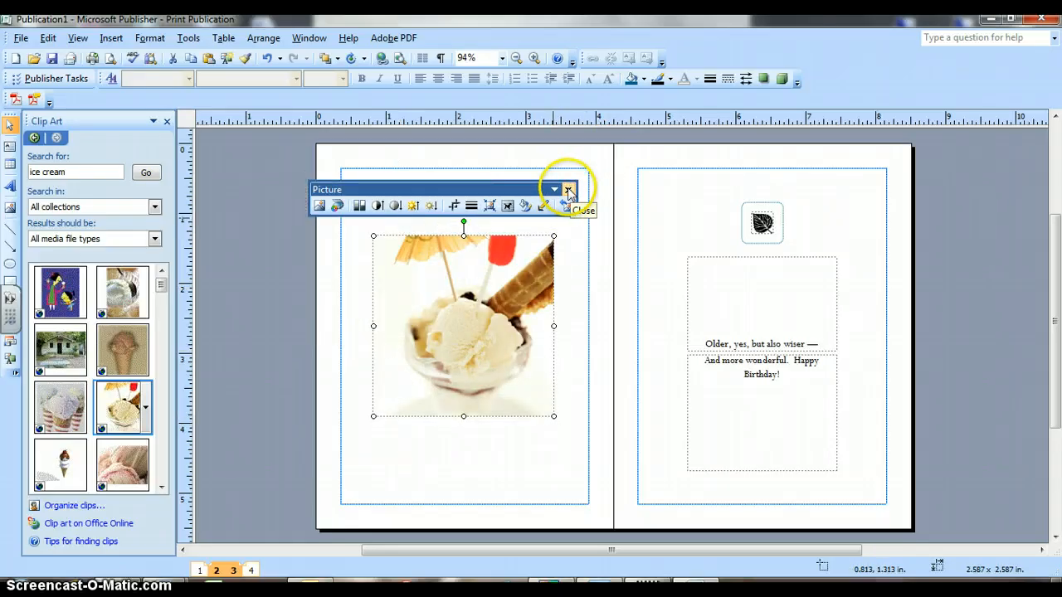
{"action": "left_click", "coordinate": [569, 189]}
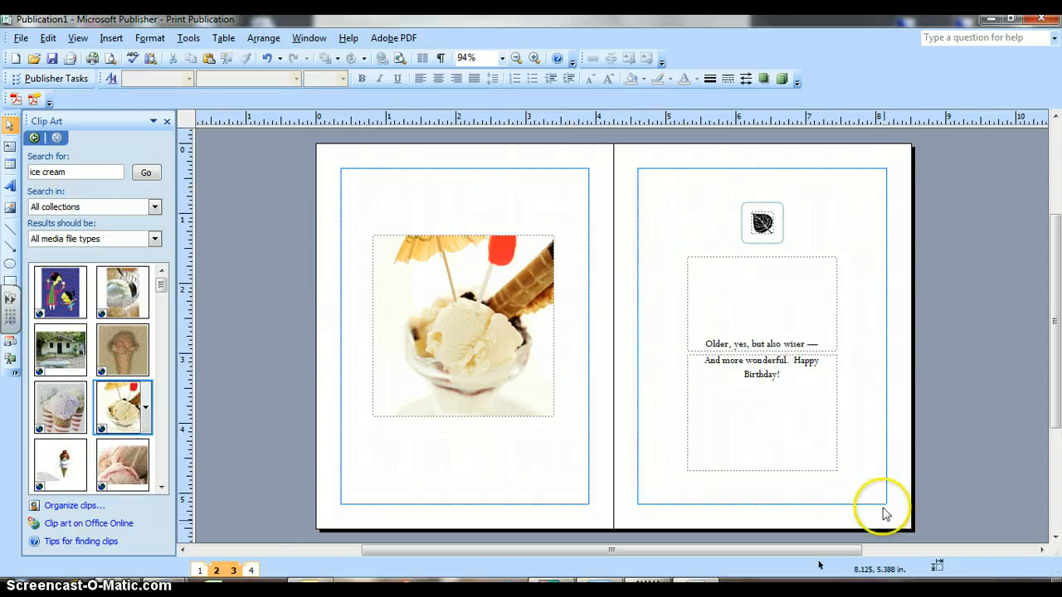
{"action": "mouse_move", "coordinate": [785, 331]}
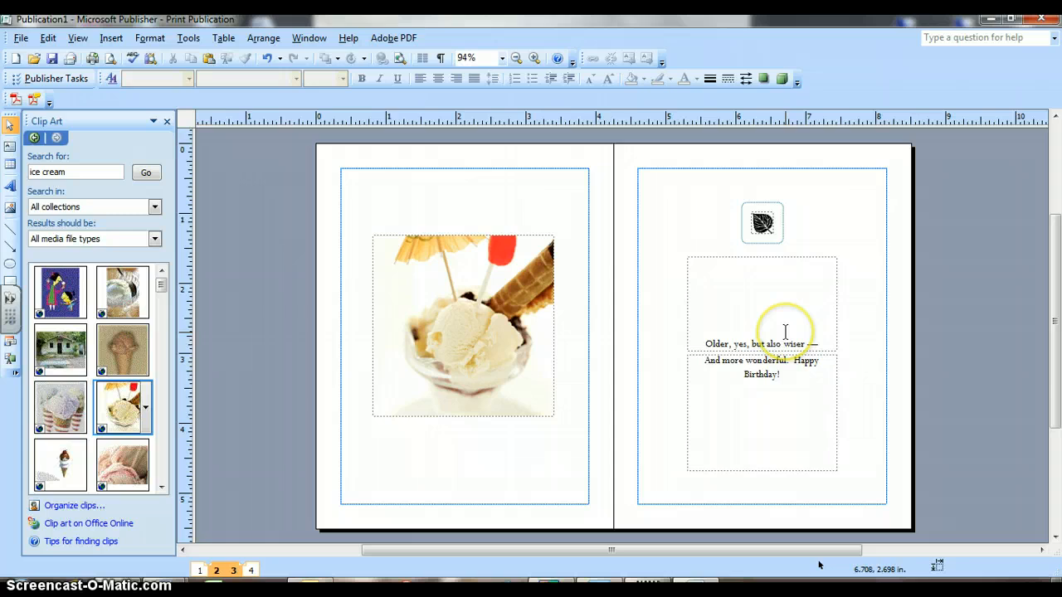
{"action": "mouse_move", "coordinate": [786, 349]}
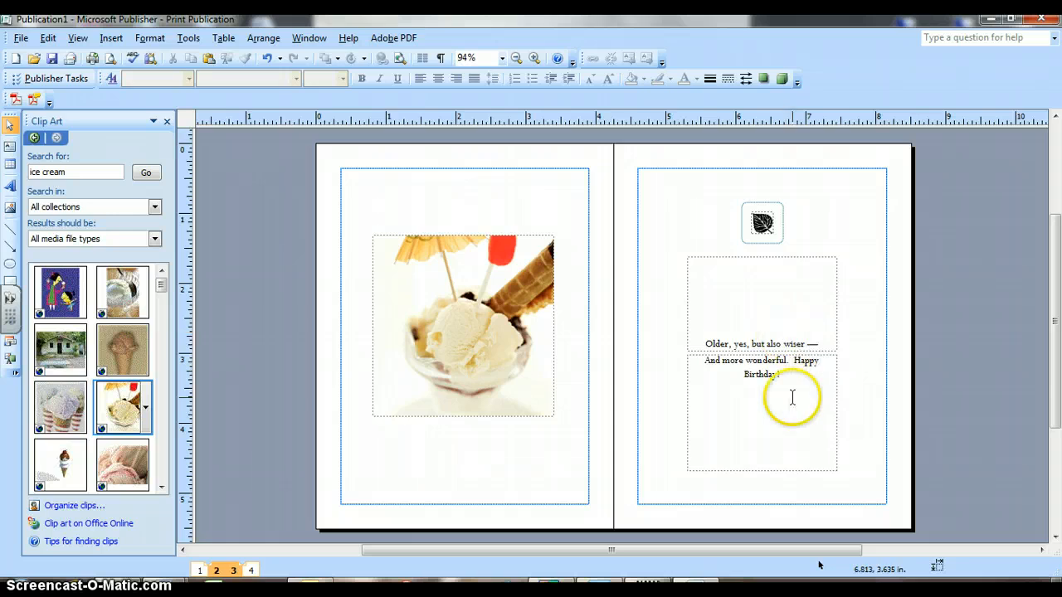
{"action": "mouse_move", "coordinate": [795, 375]}
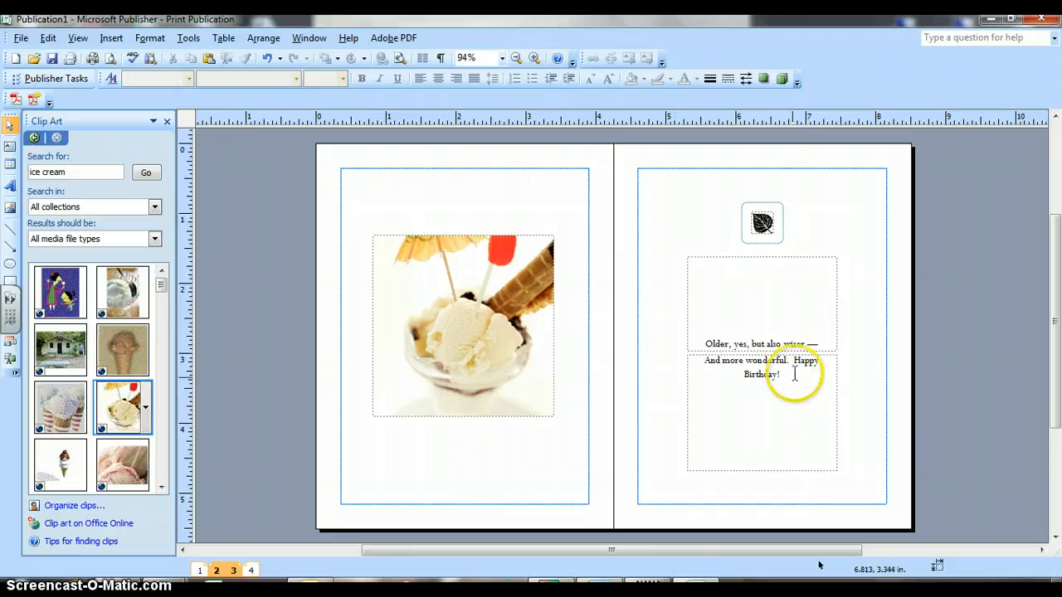
Step: Type 'TO: Thomas' and 'LOVE: Mom' on new lines below the verse
{"action": "left_click", "coordinate": [762, 373]}
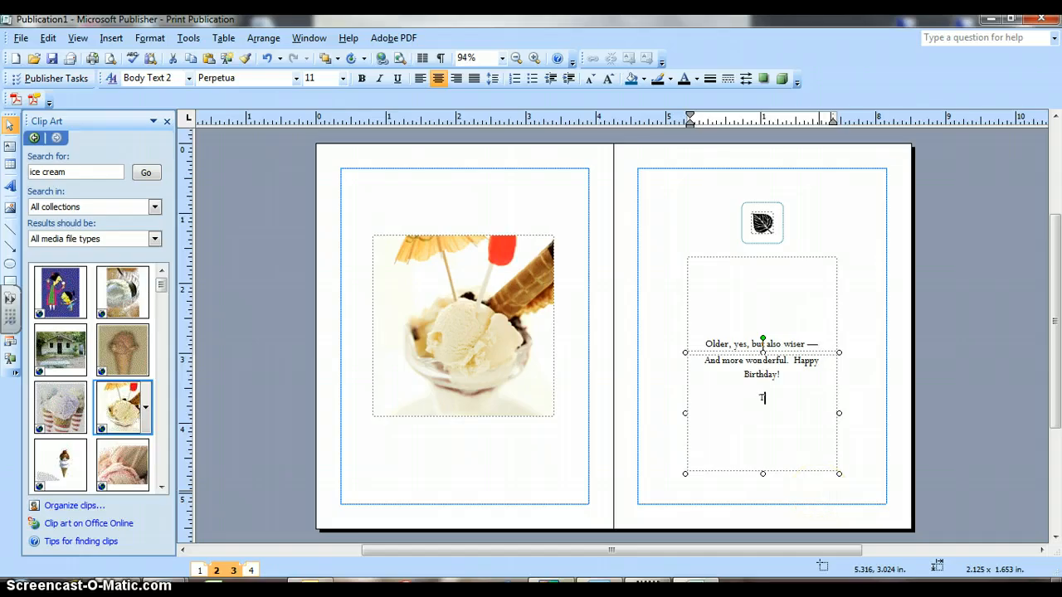
{"action": "type", "text": "TO: Thom"}
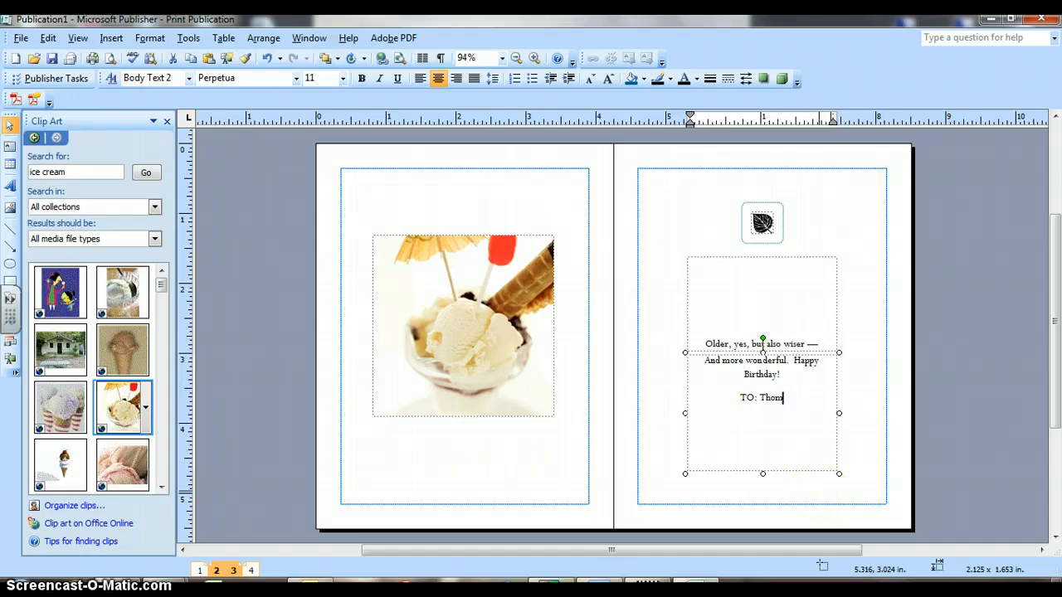
{"action": "type", "text": "as"}
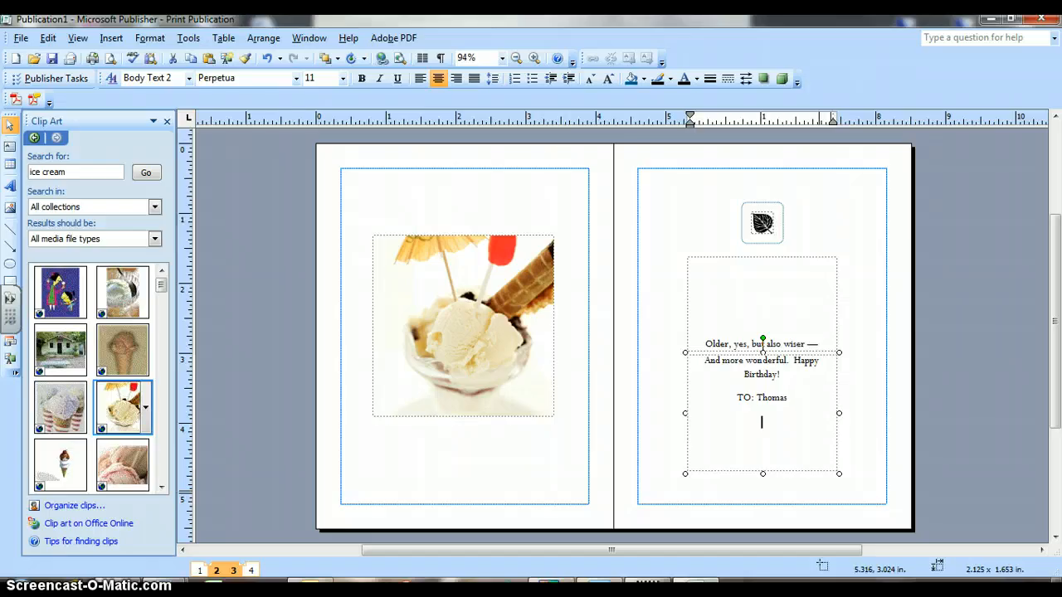
{"action": "type", "text": "Love"}
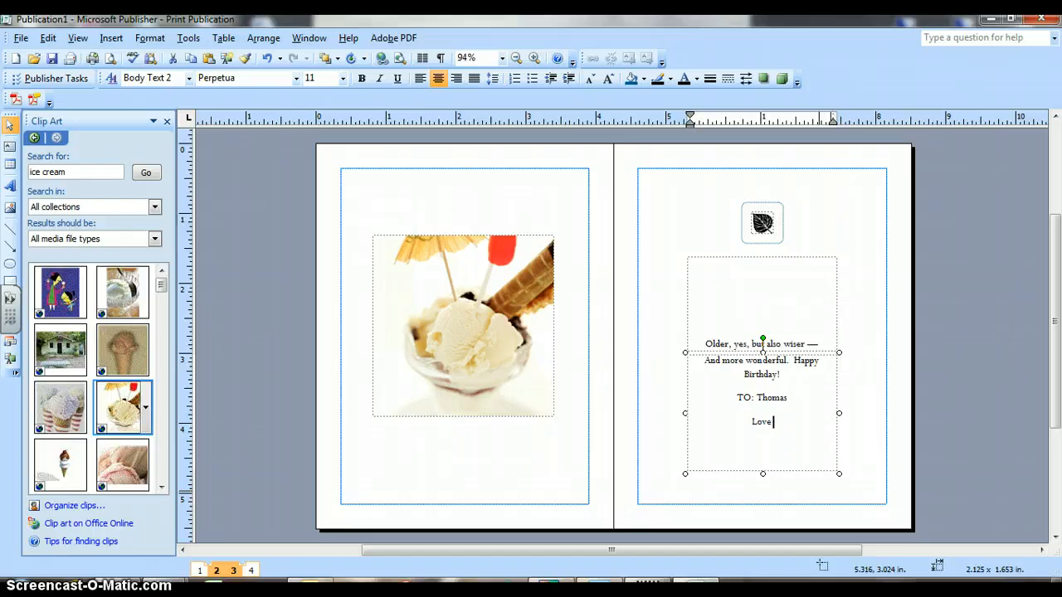
{"action": "type", "text": "LOVE:"}
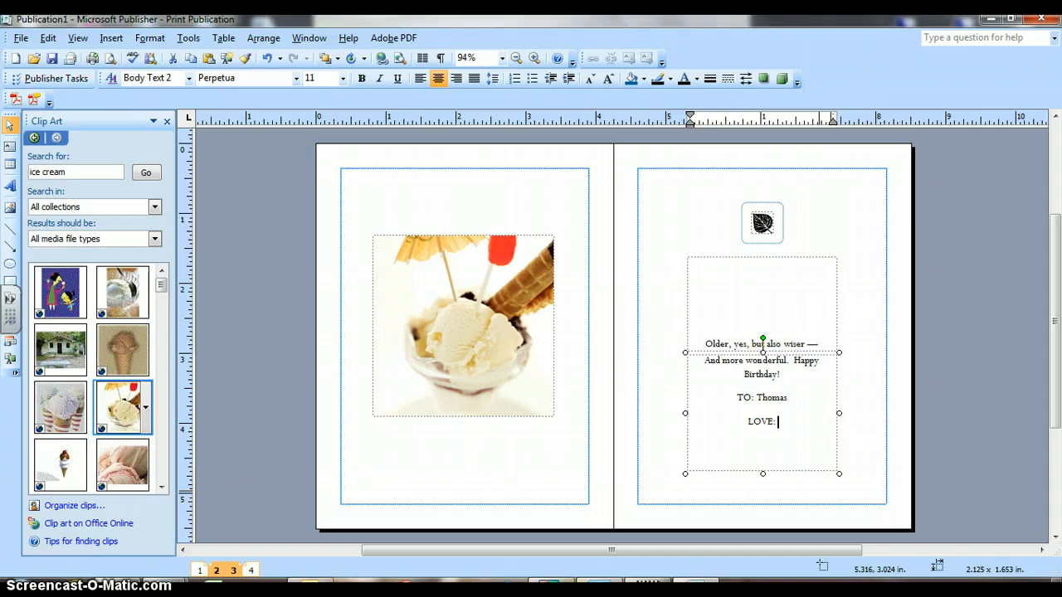
{"action": "type", "text": "Mom"}
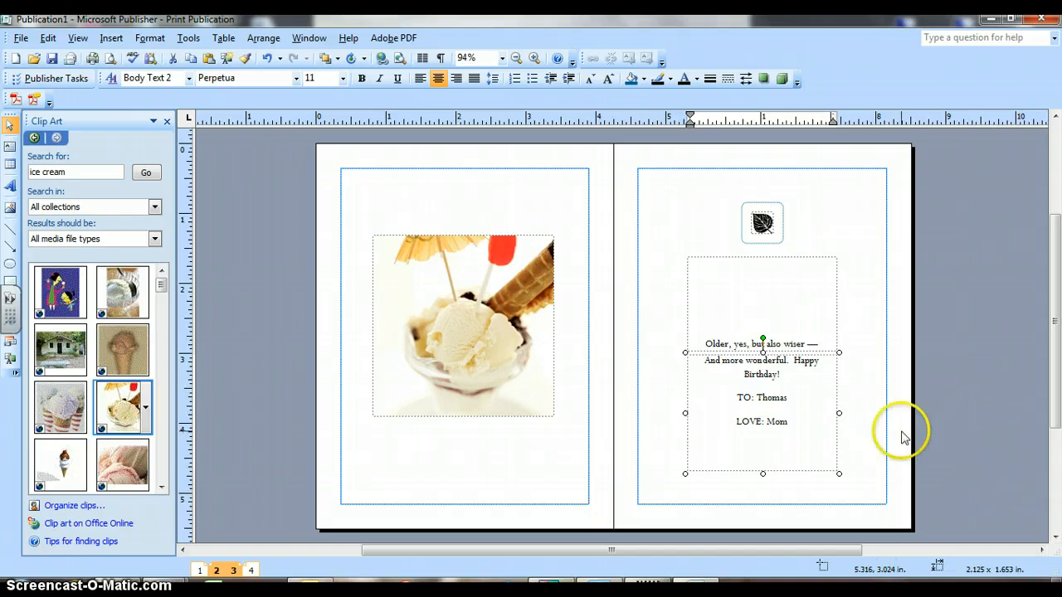
{"action": "mouse_move", "coordinate": [942, 409]}
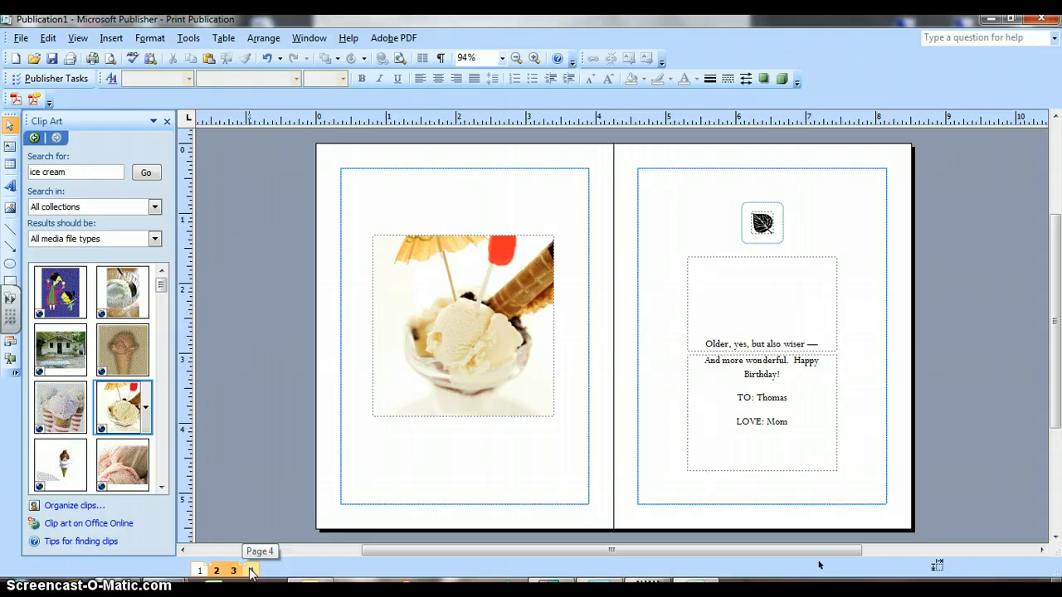
Step: Go to page 4, the back page with the 'Made especially for you by' panel
{"action": "left_click", "coordinate": [249, 570]}
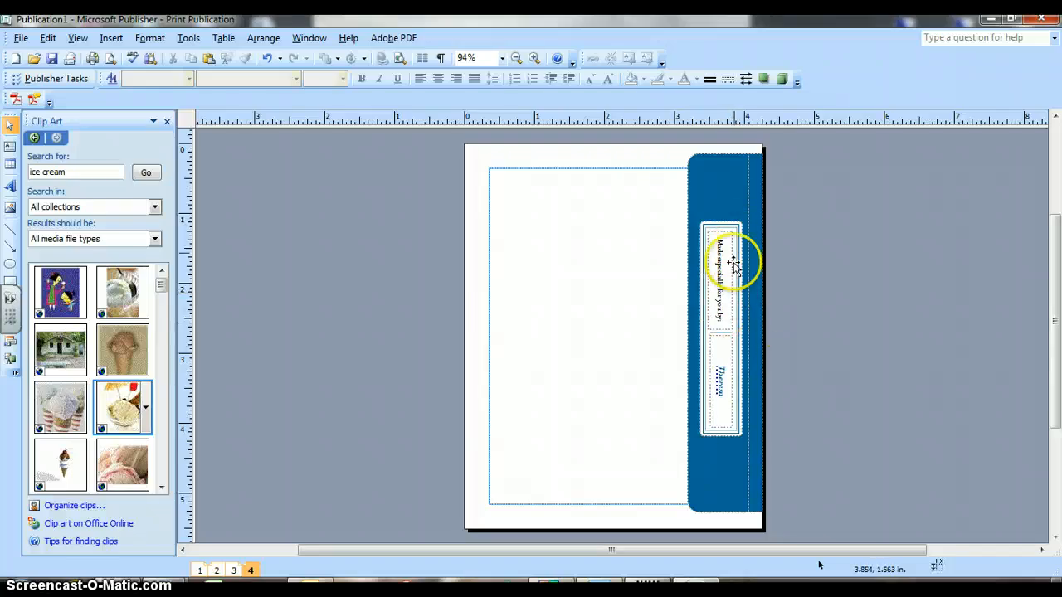
{"action": "mouse_move", "coordinate": [726, 253]}
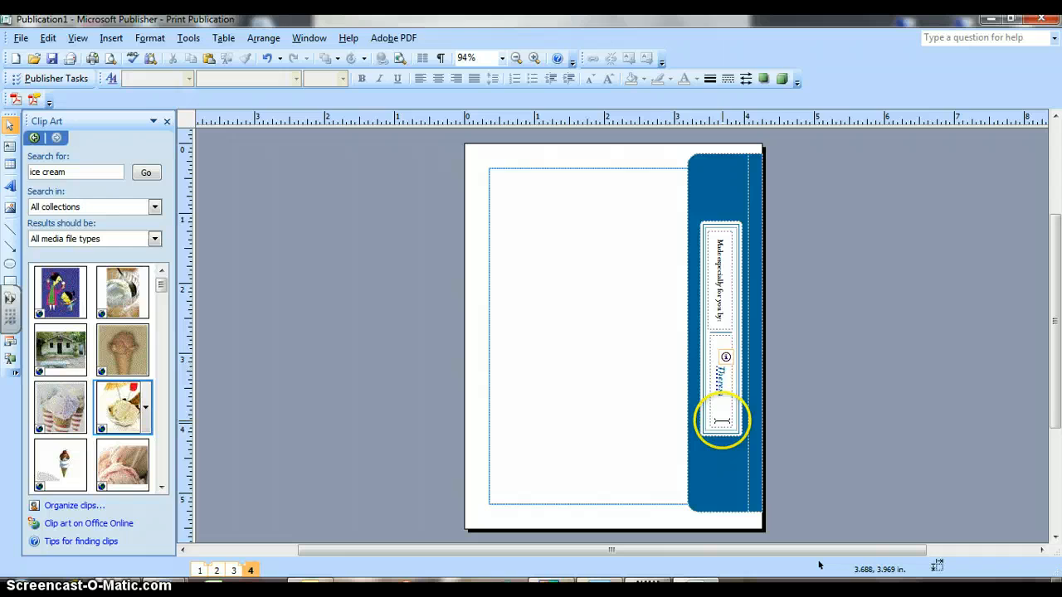
{"action": "mouse_move", "coordinate": [721, 419]}
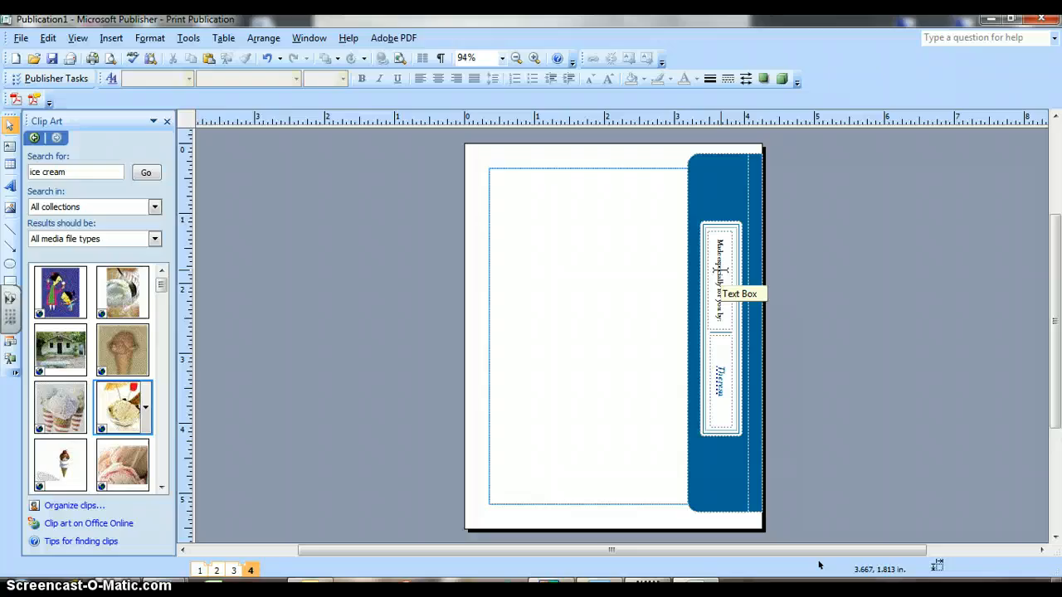
{"action": "mouse_move", "coordinate": [726, 339]}
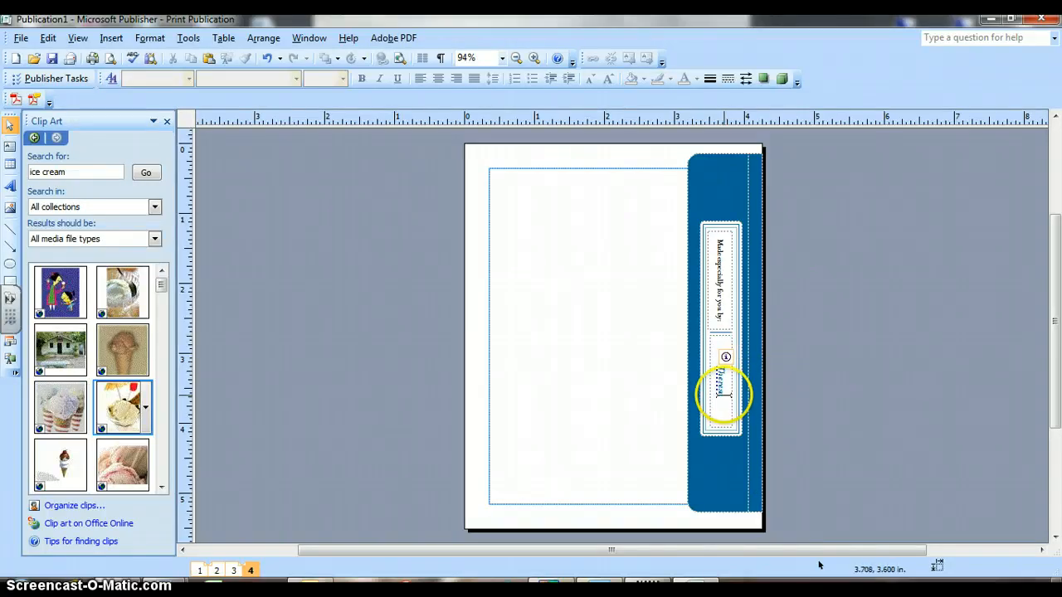
Step: Replace the placeholder credit name beneath 'Made especially for you by' with 'Mrs. McCoy'
{"action": "left_click", "coordinate": [722, 398]}
{"action": "type", "text": "Mrs. McCoy"}
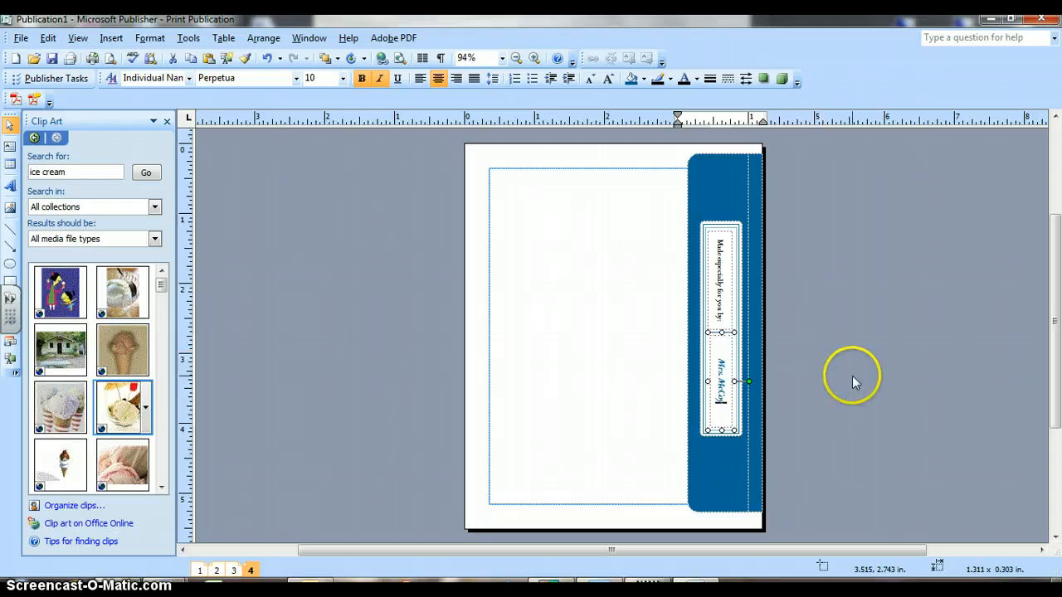
{"action": "left_click", "coordinate": [852, 380]}
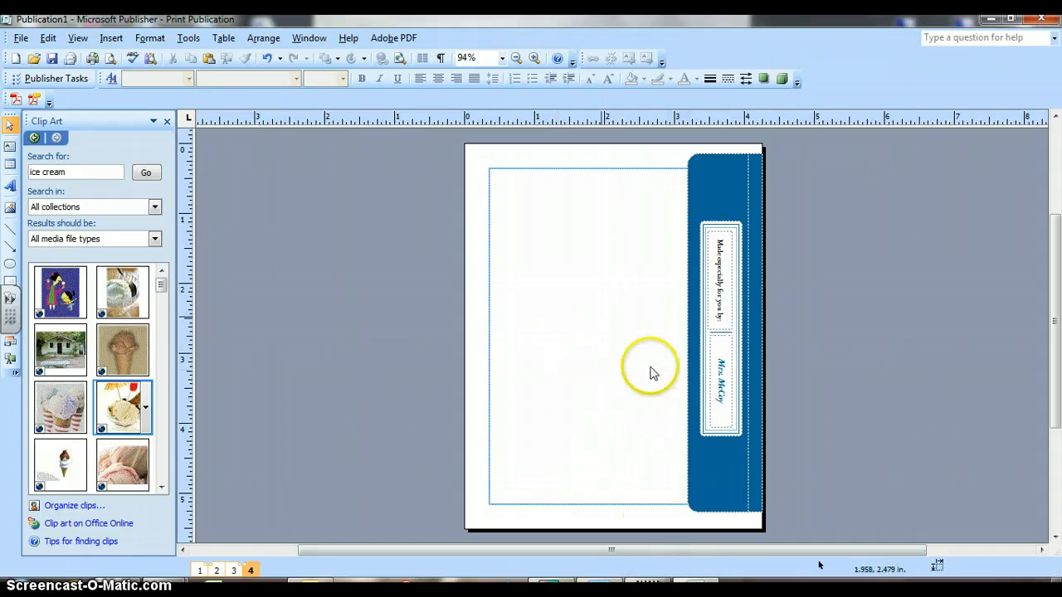
{"action": "mouse_move", "coordinate": [544, 369]}
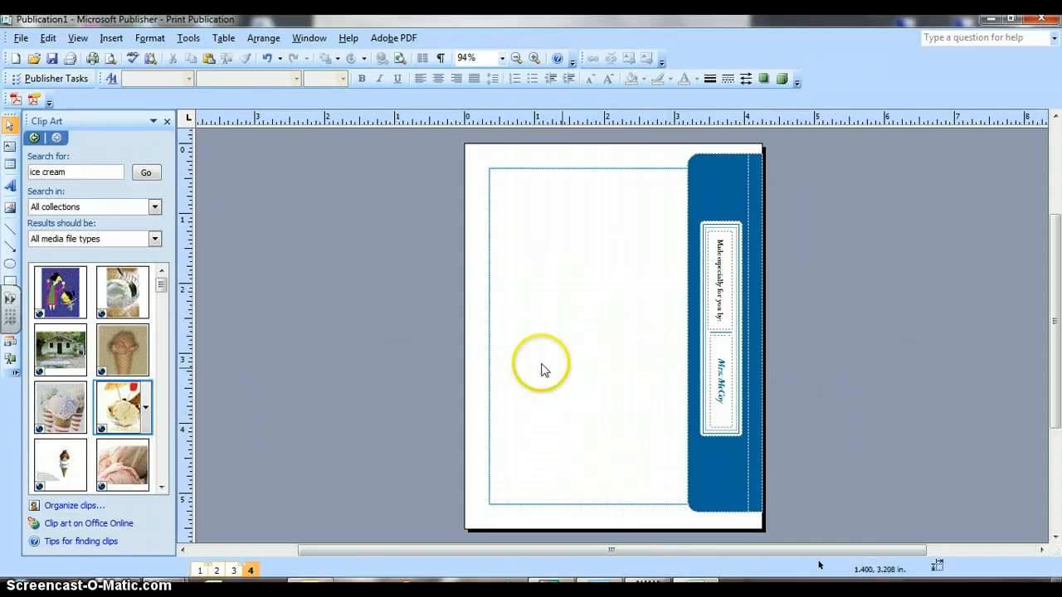
{"action": "mouse_move", "coordinate": [581, 224]}
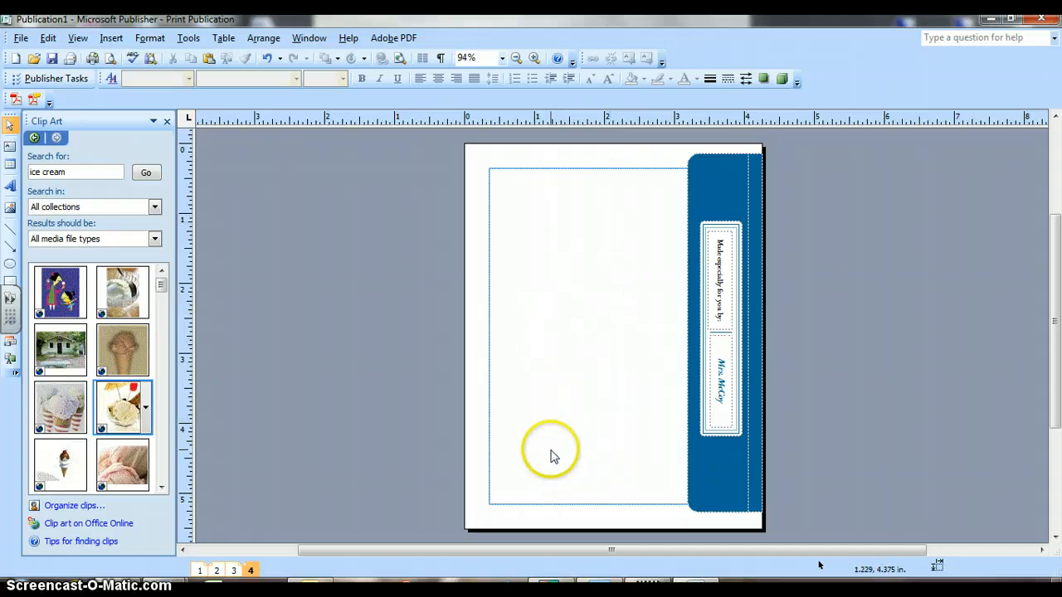
{"action": "mouse_move", "coordinate": [106, 216]}
{"action": "type", "text": "dog"}
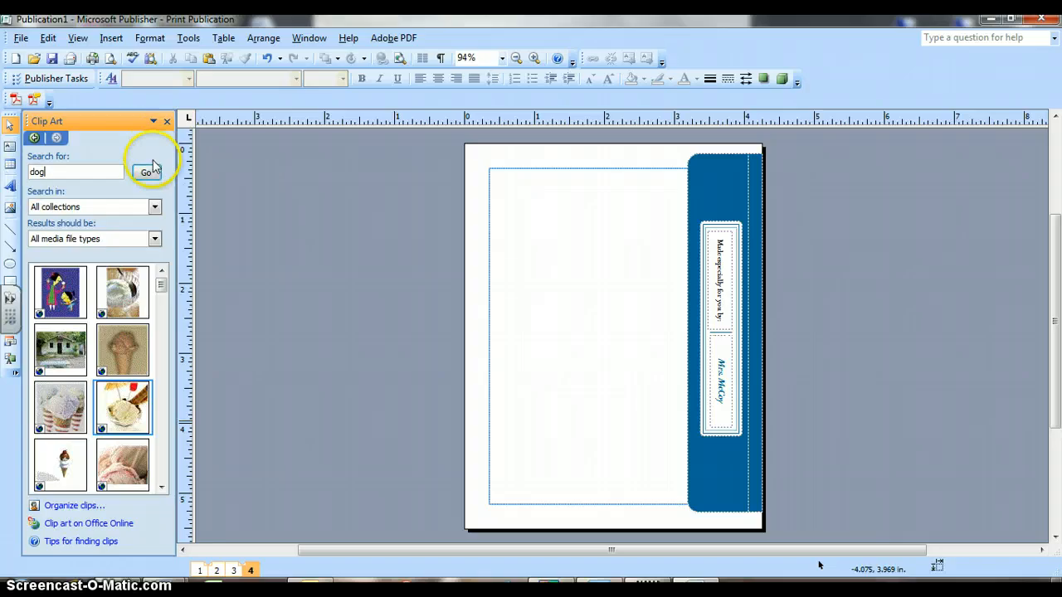
Step: Insert the purple boy-and-dog clip art from a 'dog' search and shrink it slightly
{"action": "left_click", "coordinate": [146, 173]}
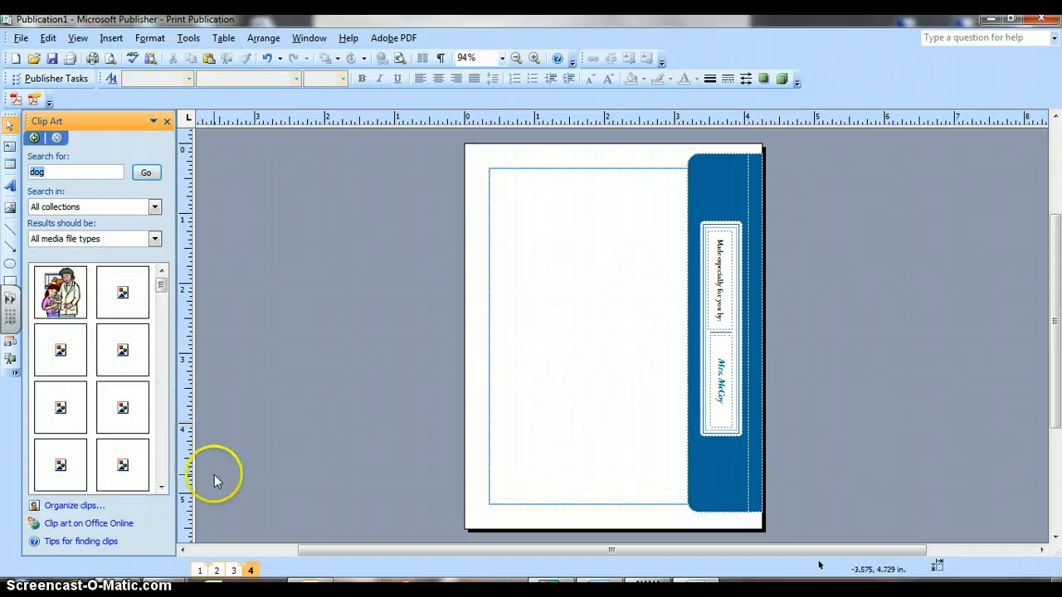
{"action": "mouse_move", "coordinate": [174, 450]}
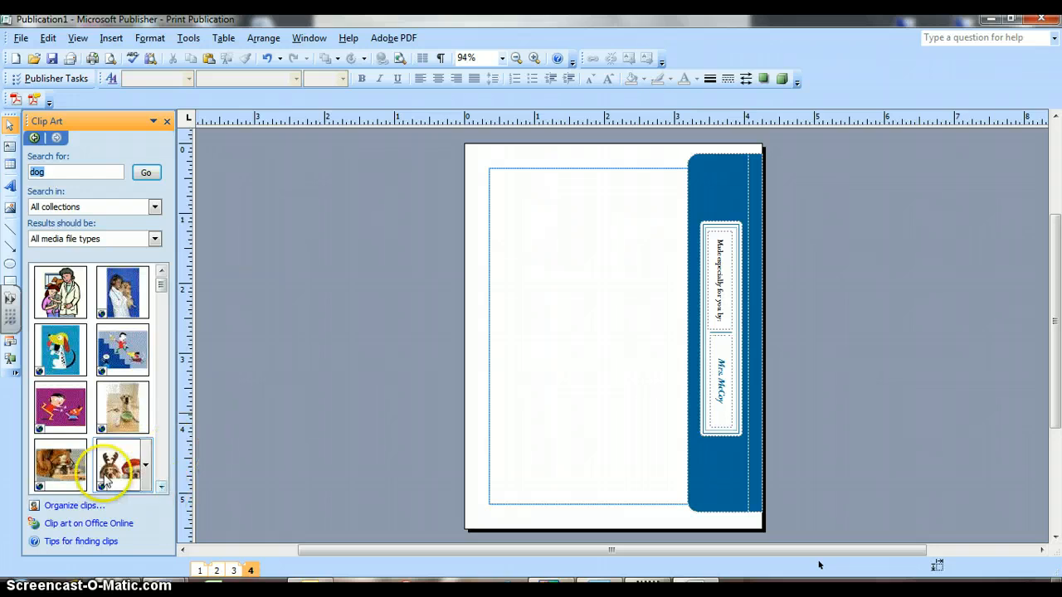
{"action": "mouse_move", "coordinate": [58, 407]}
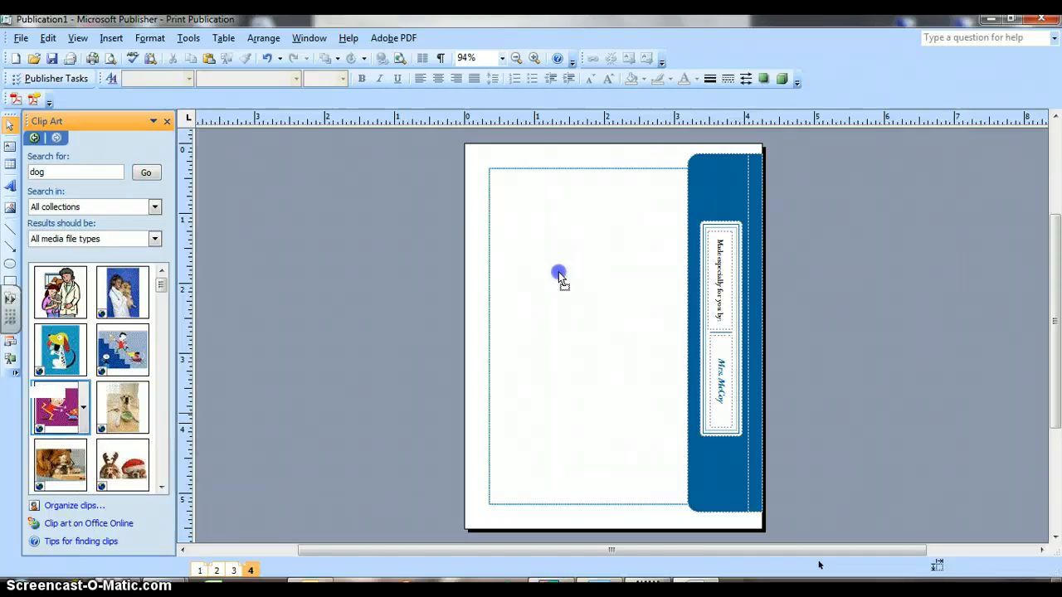
{"action": "left_click", "coordinate": [60, 406]}
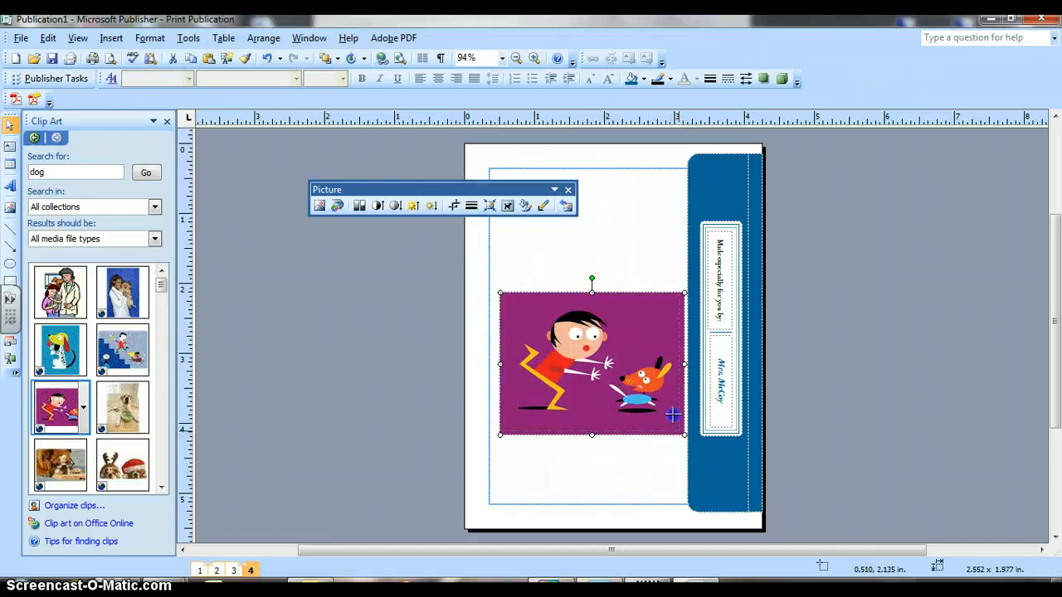
{"action": "left_click_drag", "start_coordinate": [683, 435], "coordinate": [648, 406]}
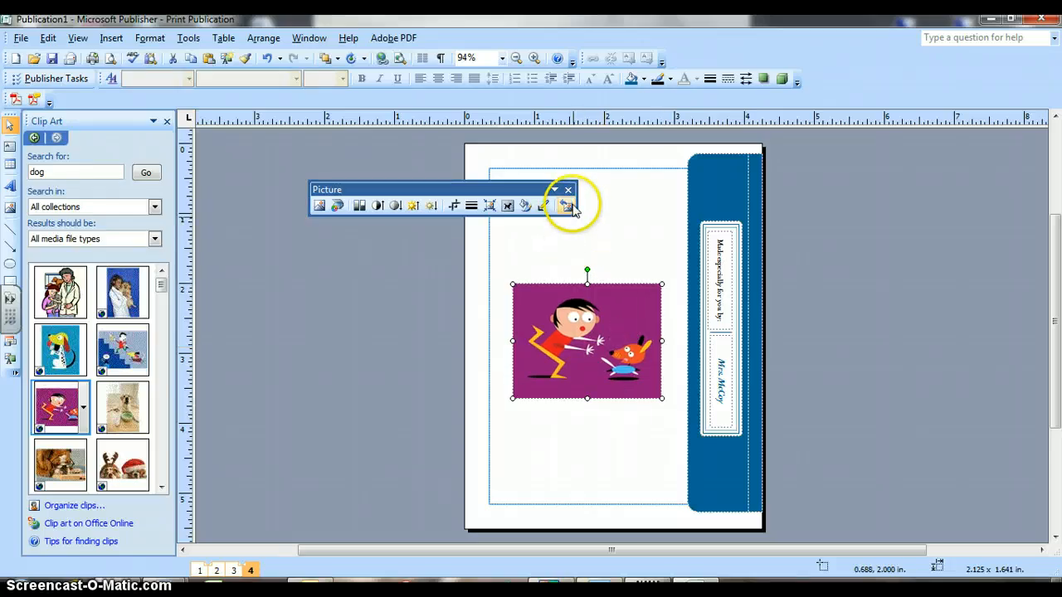
{"action": "left_click", "coordinate": [568, 189]}
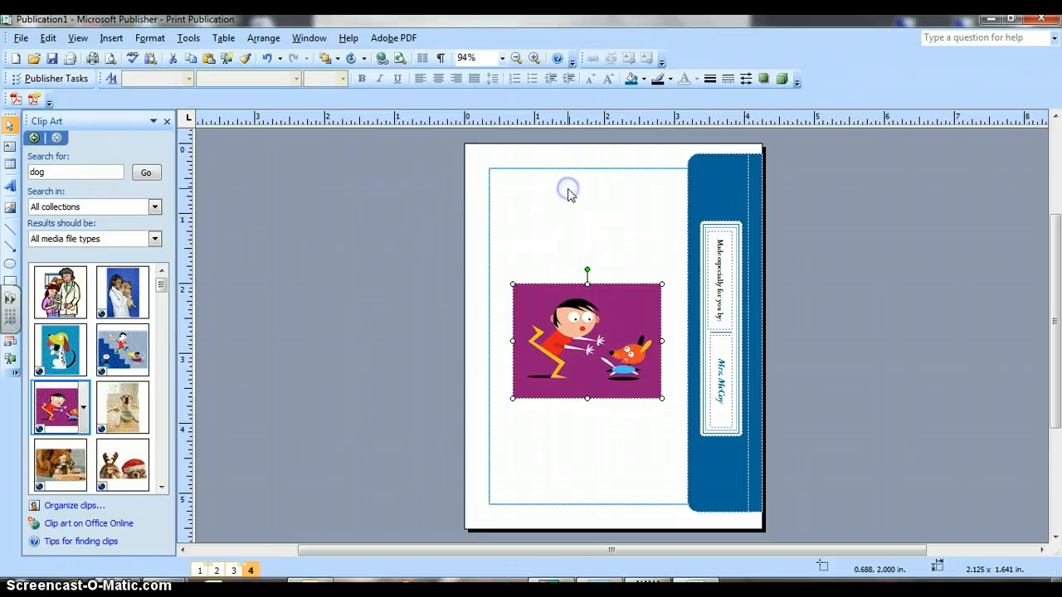
{"action": "left_click", "coordinate": [874, 360]}
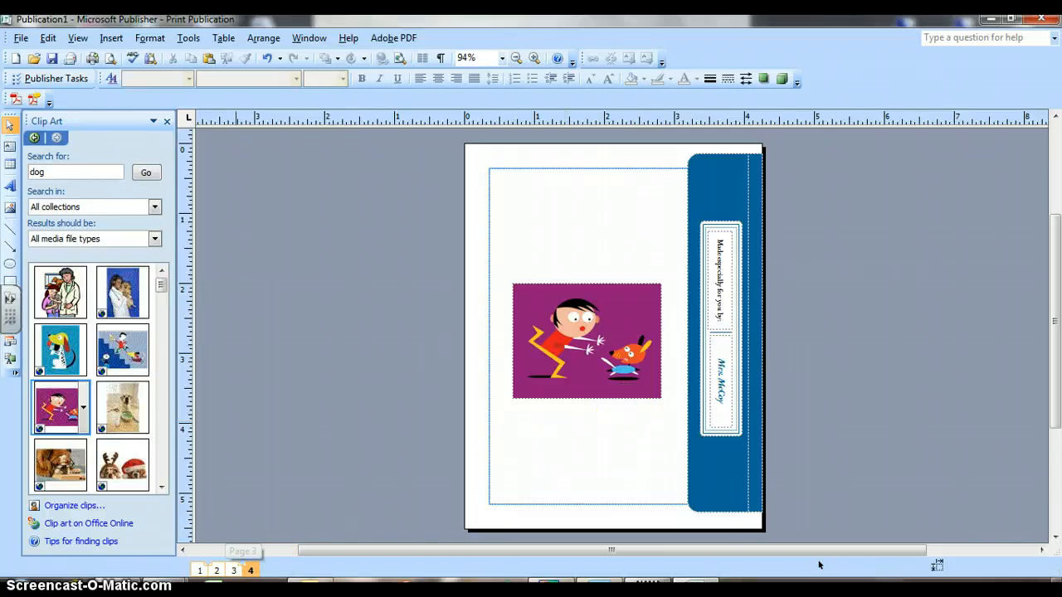
{"action": "left_click", "coordinate": [199, 570]}
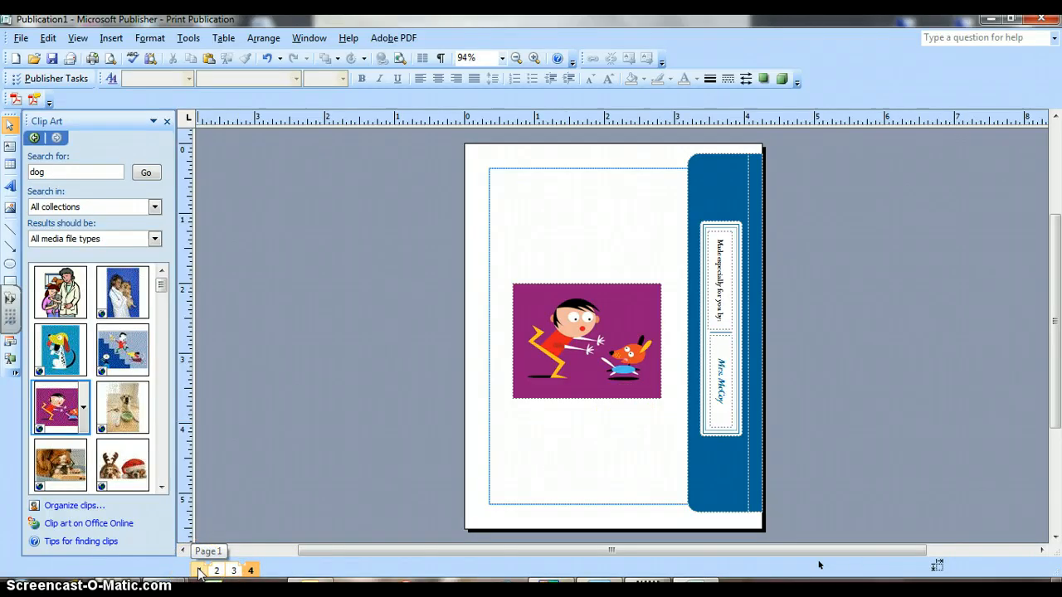
{"action": "left_click", "coordinate": [198, 570]}
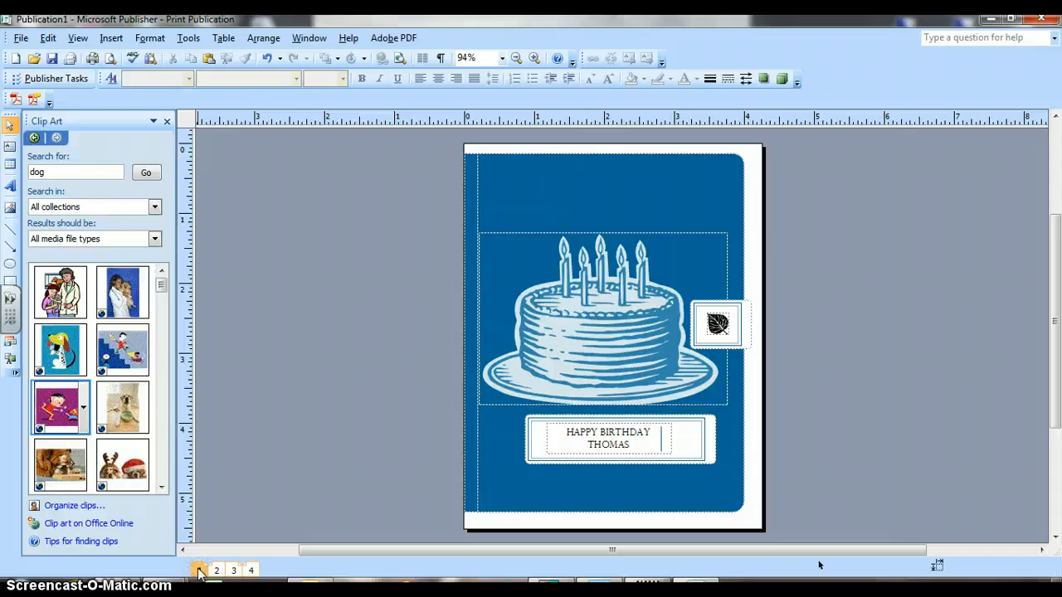
{"action": "mouse_move", "coordinate": [216, 571]}
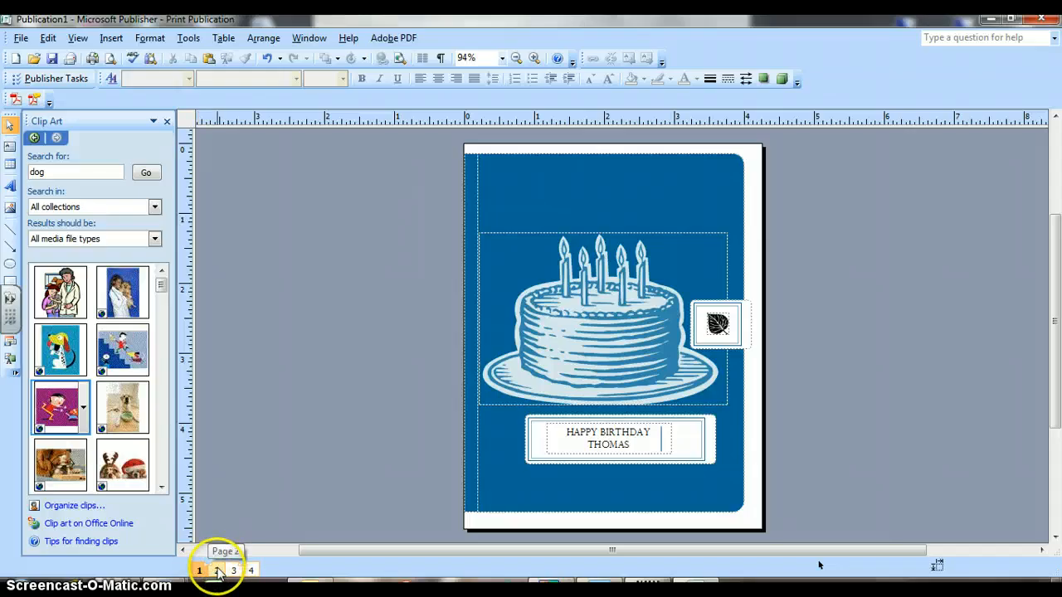
{"action": "left_click", "coordinate": [217, 570]}
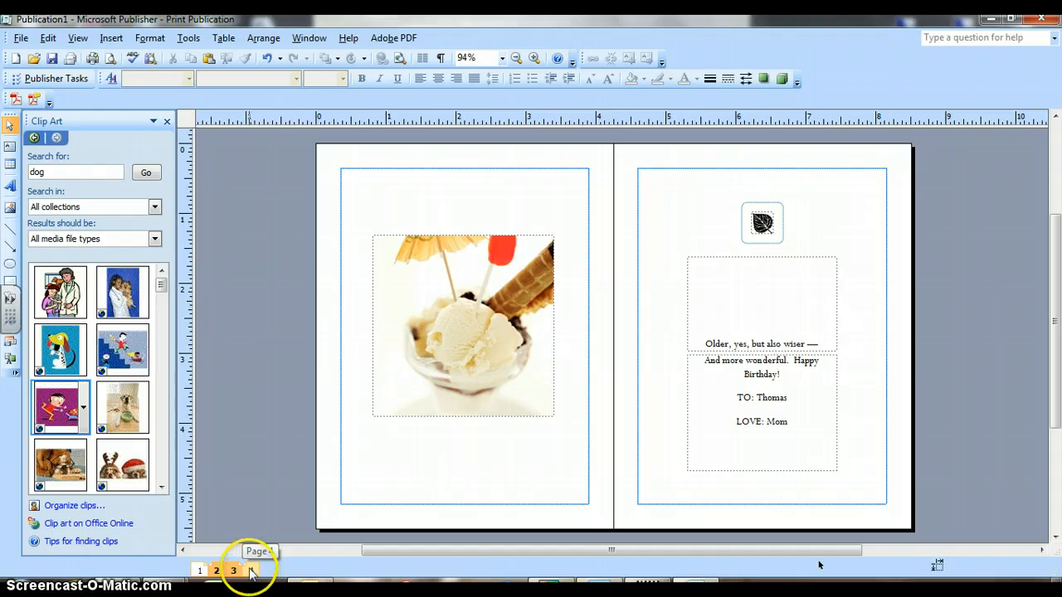
{"action": "left_click", "coordinate": [249, 570]}
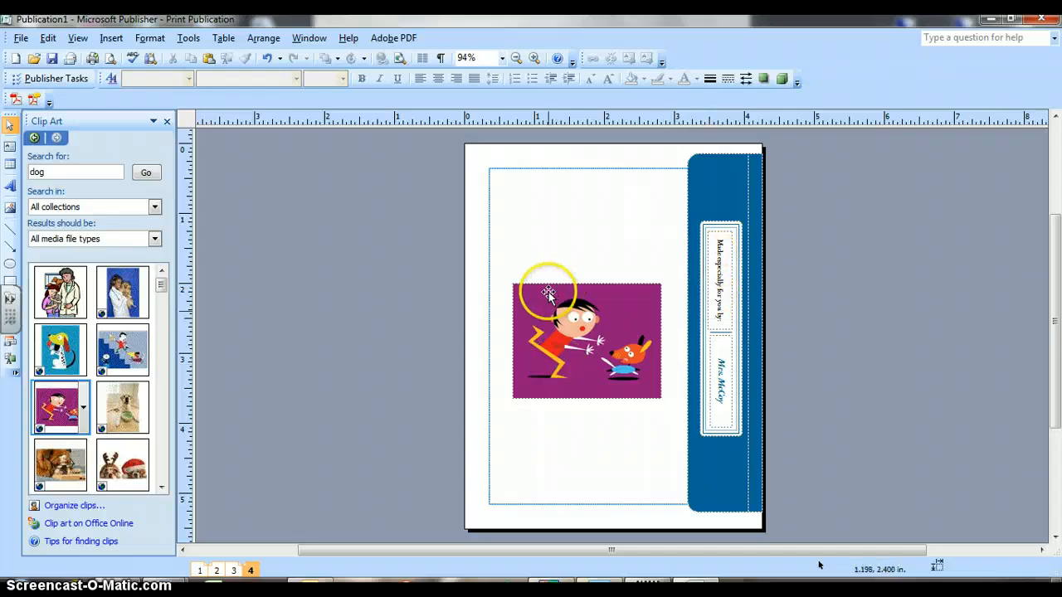
{"action": "mouse_move", "coordinate": [567, 359]}
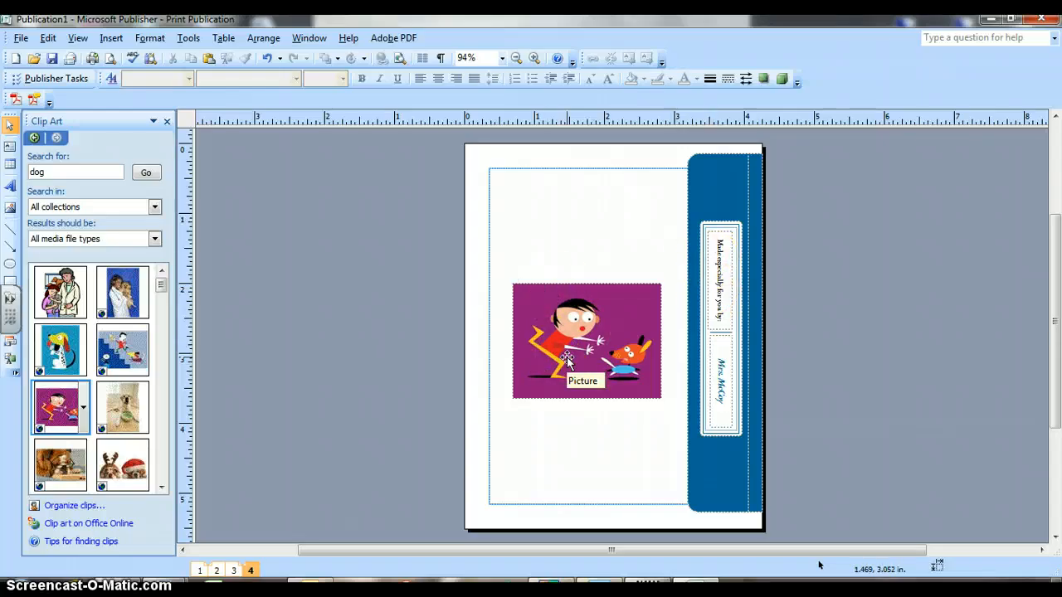